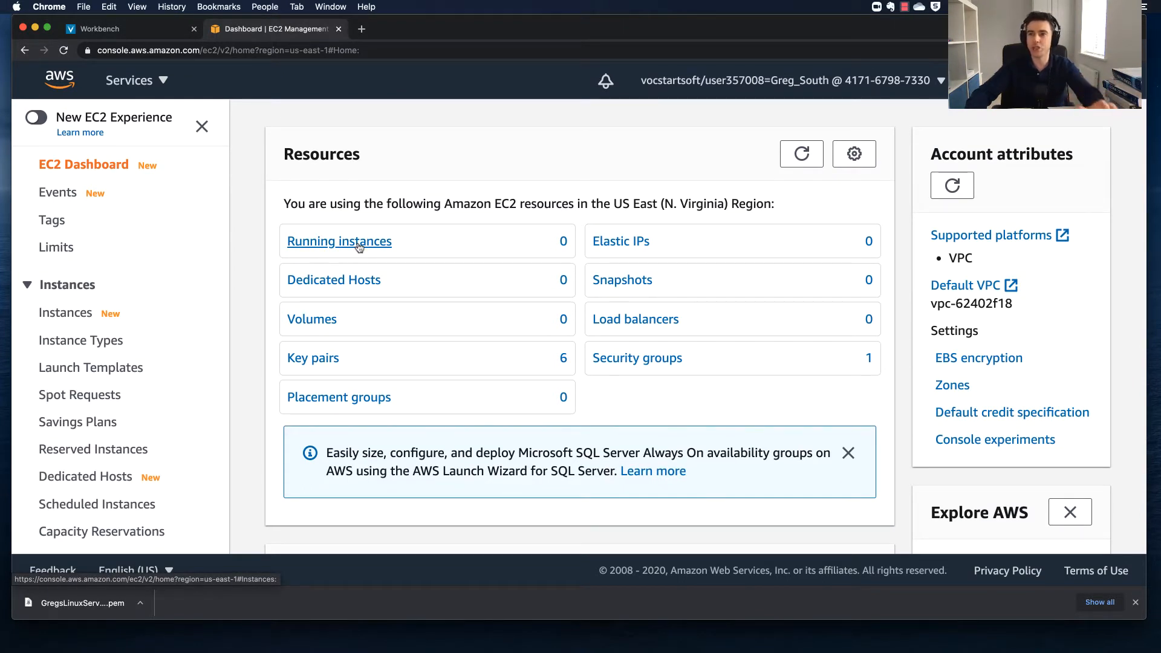
- Launch a new instance and select the Amazon Linux 2 AMI (HVM), SSD Volume Type image
{"action": "left_click", "coordinate": [339, 241]}
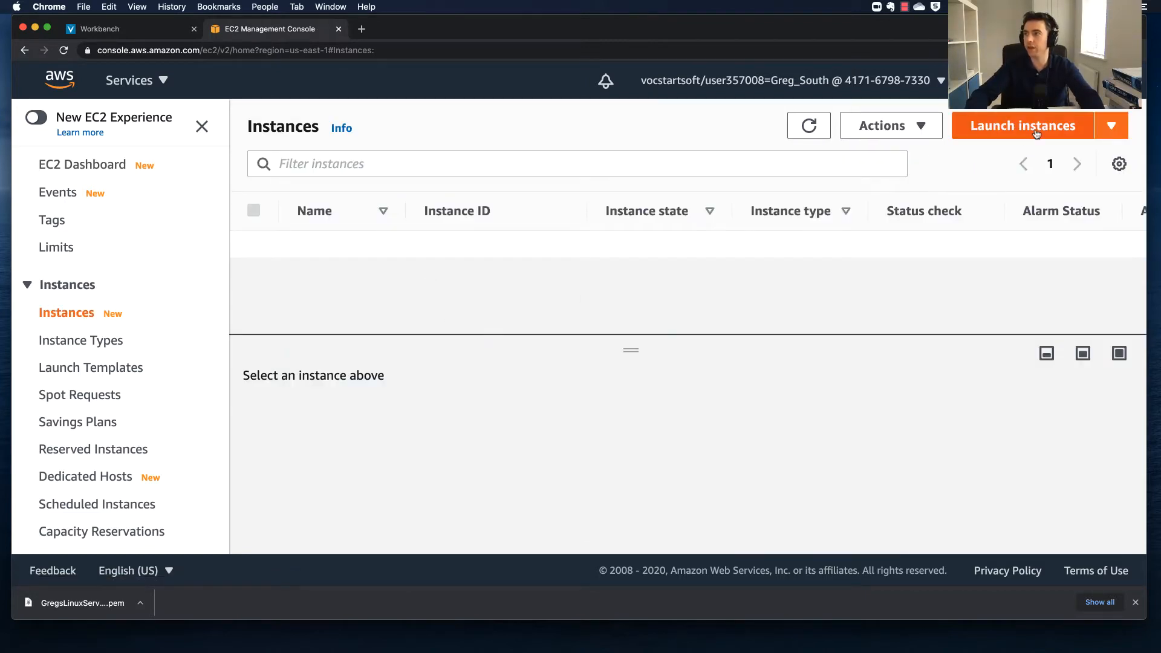
{"action": "left_click", "coordinate": [1023, 124]}
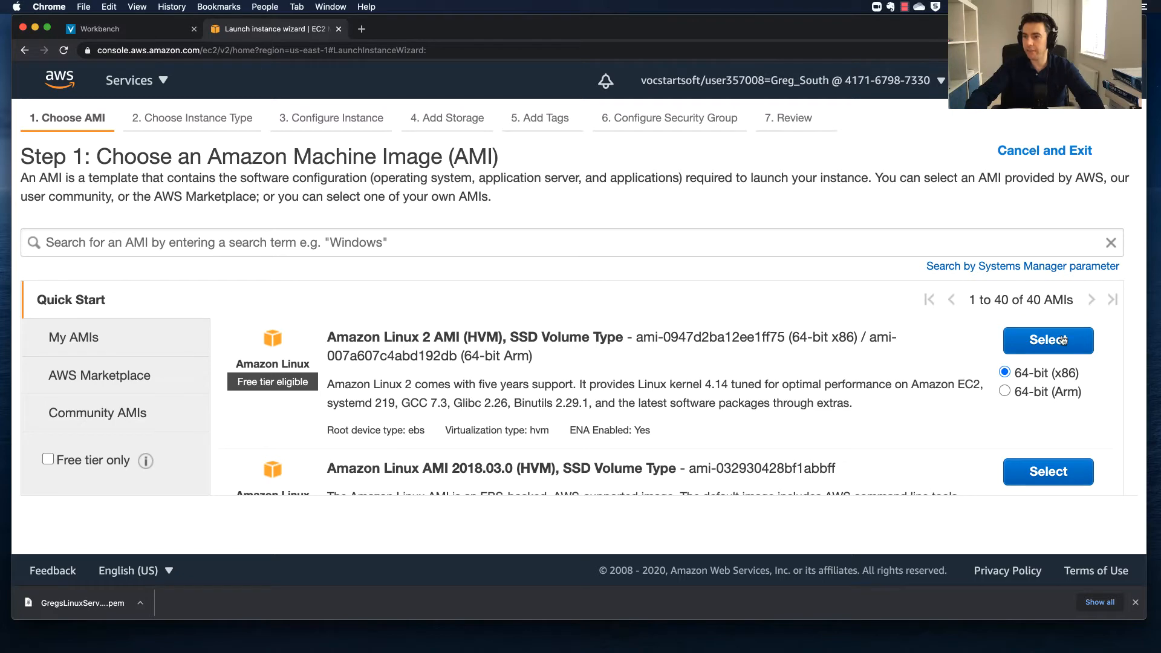
{"action": "left_click", "coordinate": [1048, 340]}
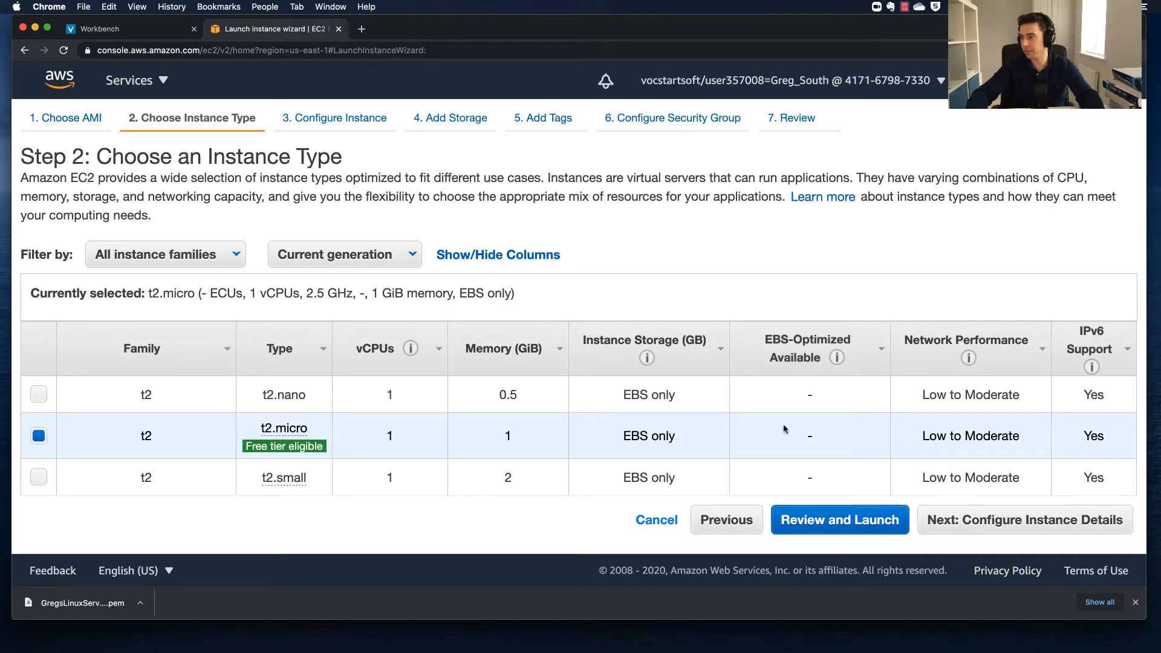
- Keep t2.micro, set Auto-assign Public IP to Enable and reach Advanced Details
{"action": "left_click", "coordinate": [1025, 518]}
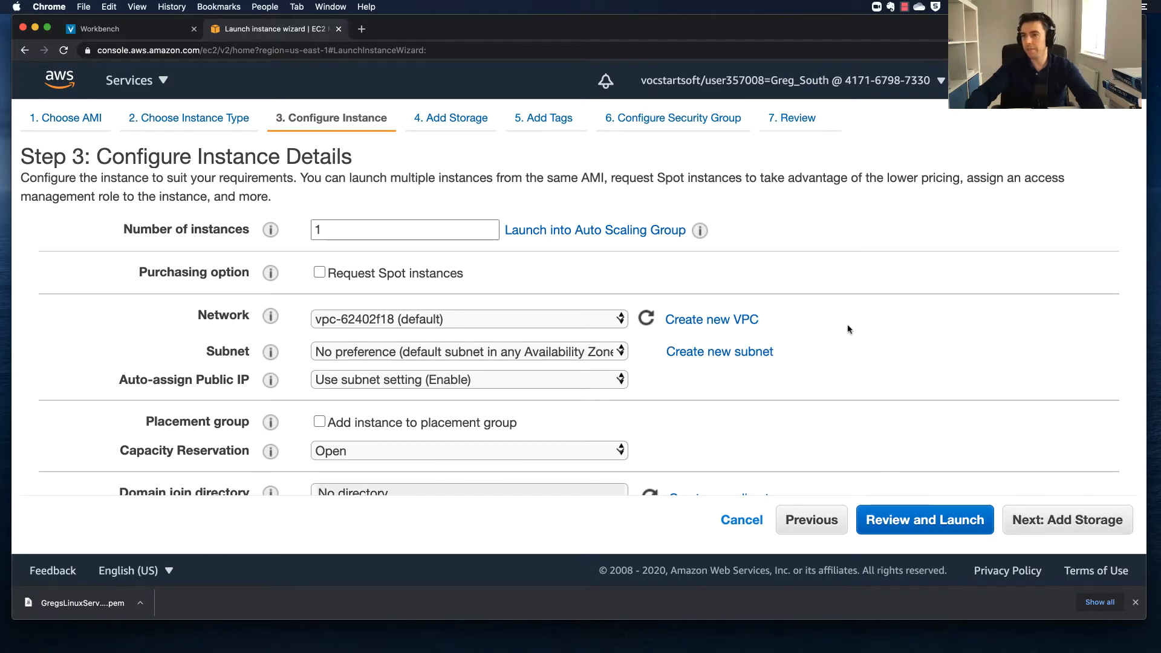
{"action": "mouse_move", "coordinate": [828, 306]}
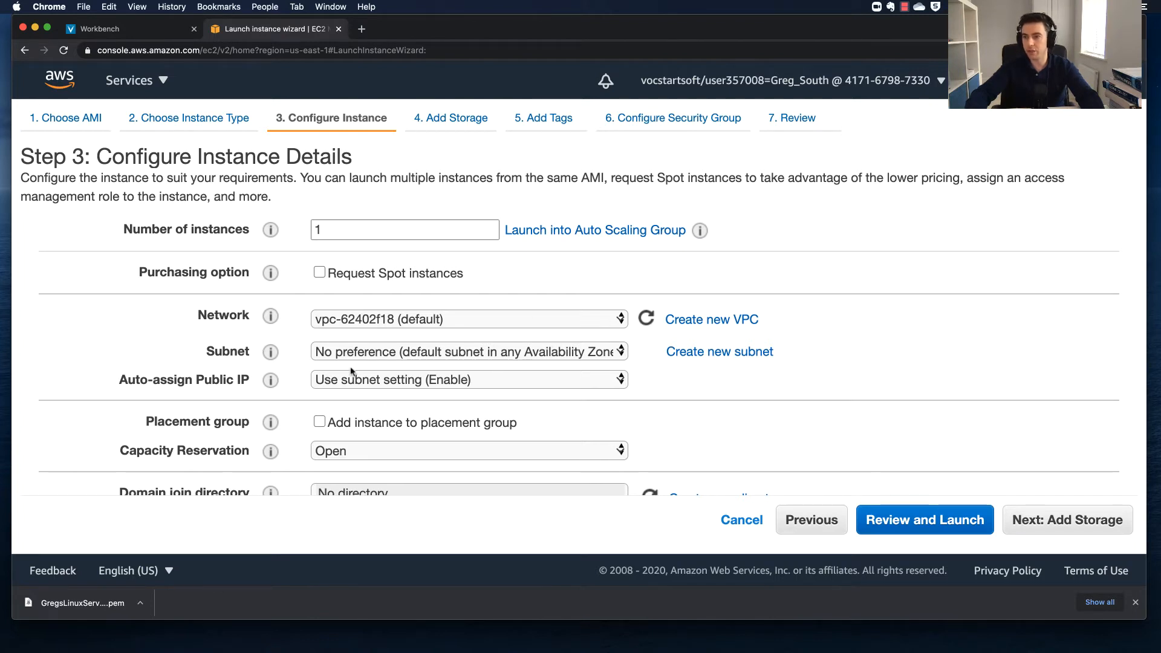
{"action": "left_click", "coordinate": [470, 378]}
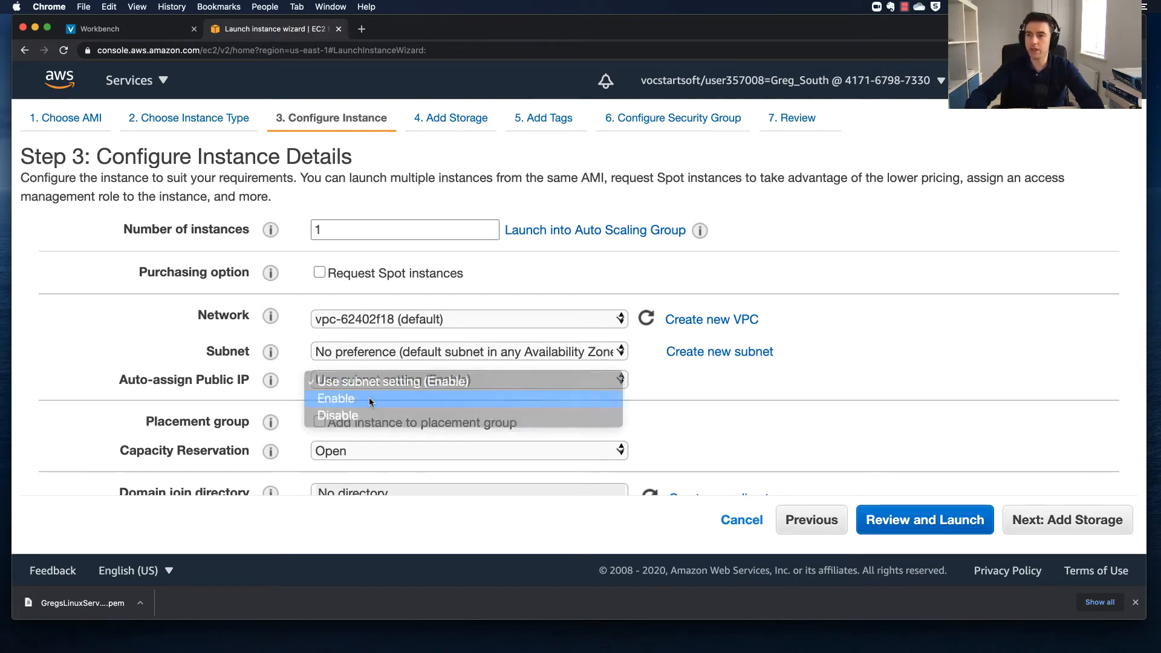
{"action": "left_click", "coordinate": [335, 398]}
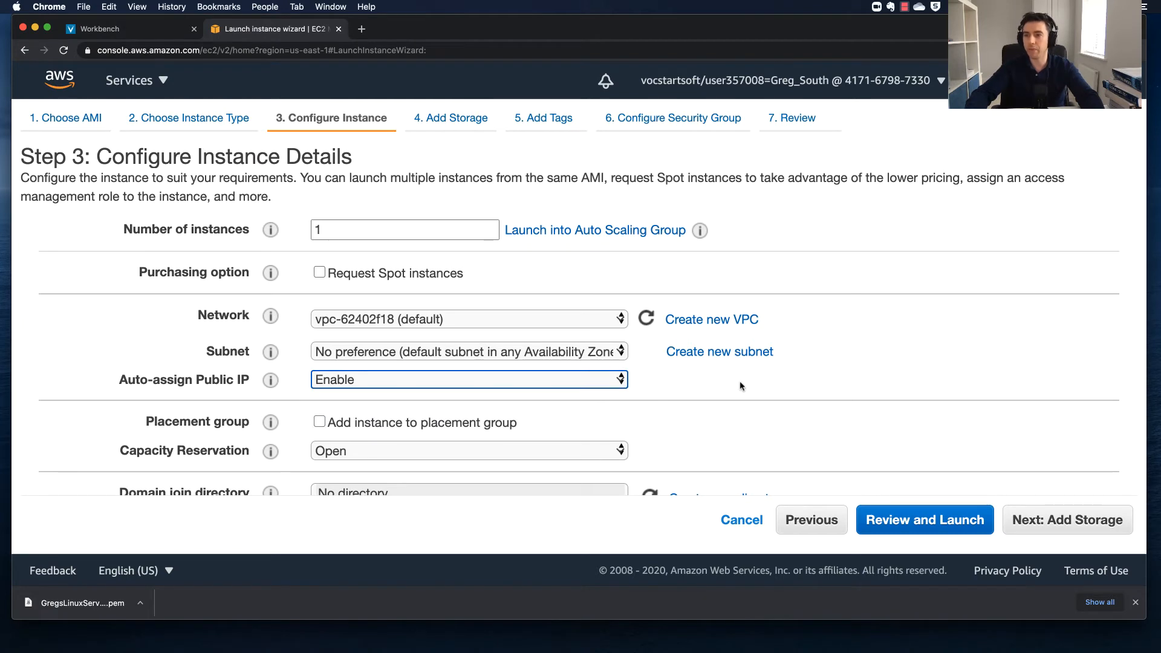
{"action": "scroll", "scroll_direction": "down", "scroll_amount": 3}
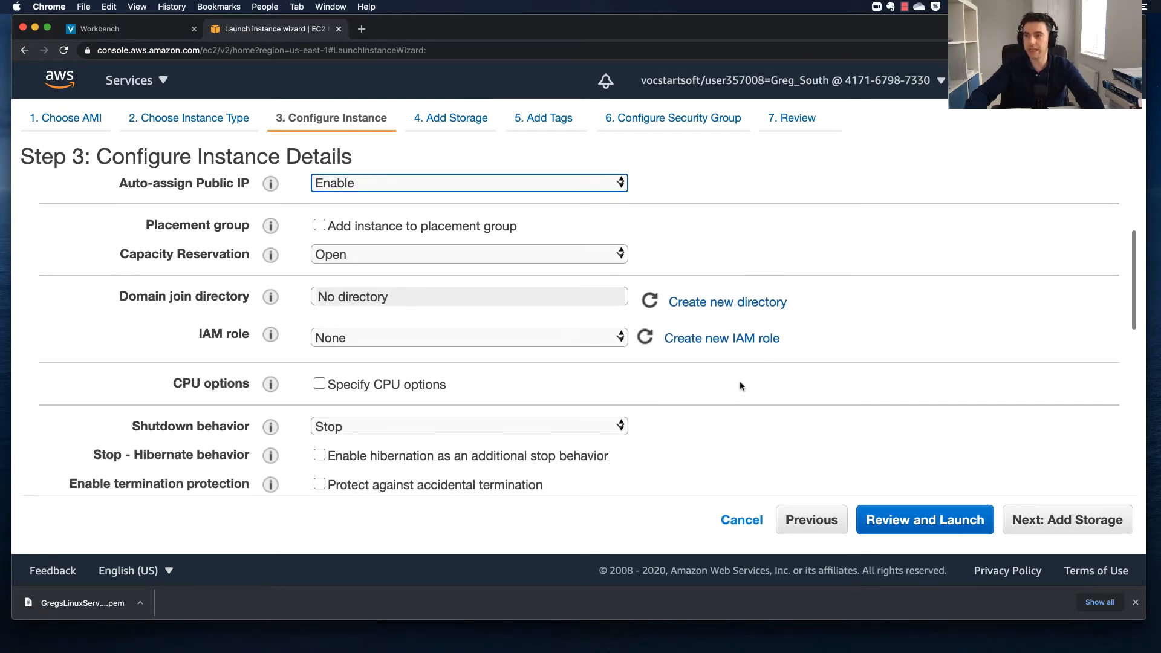
{"action": "scroll", "scroll_direction": "down", "scroll_amount": 3}
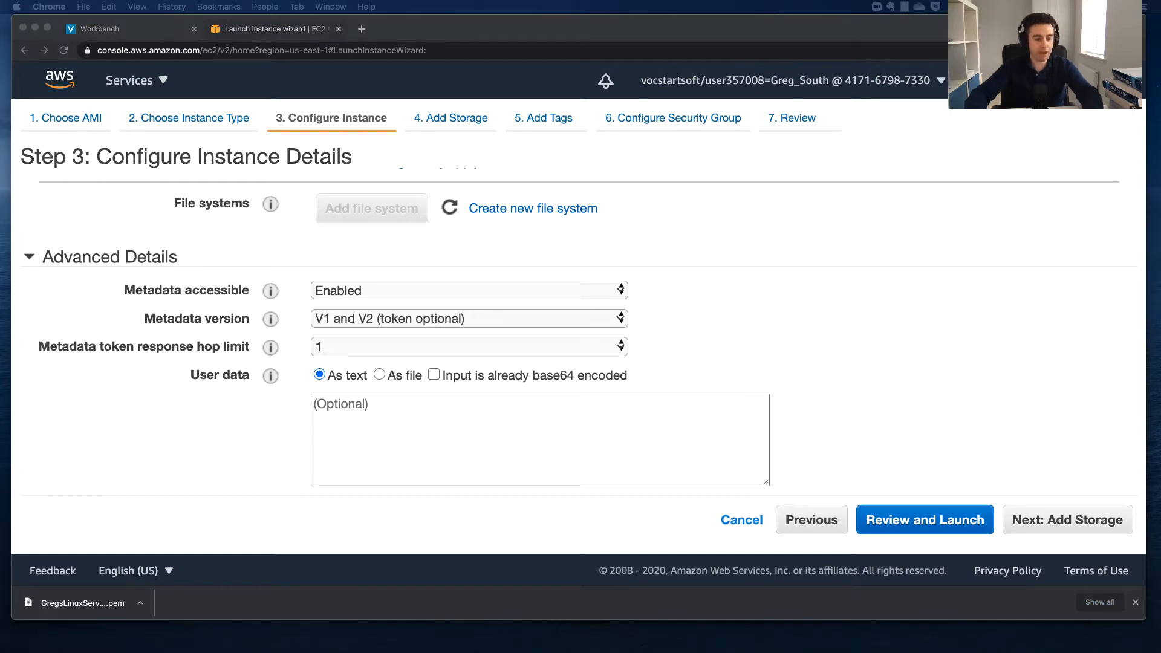
{"action": "mouse_move", "coordinate": [380, 546]}
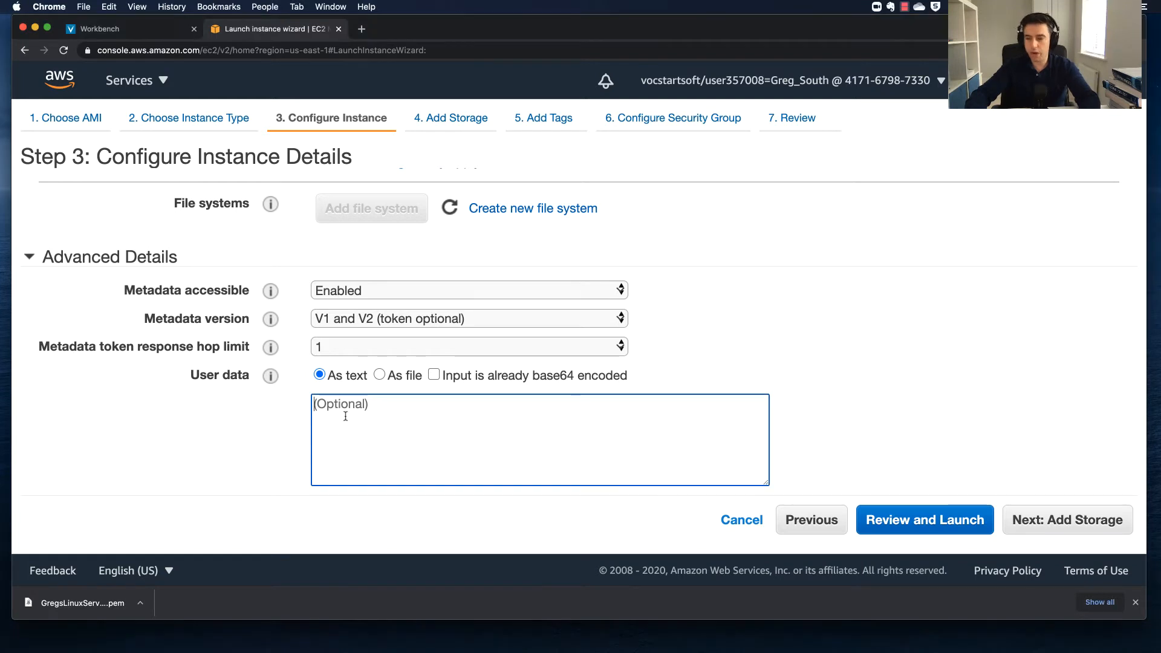
- Enter a #!/bin/bash user-data script that installs, starts httpd and writes index.html
{"action": "type", "text": "#!/bin/bash"}
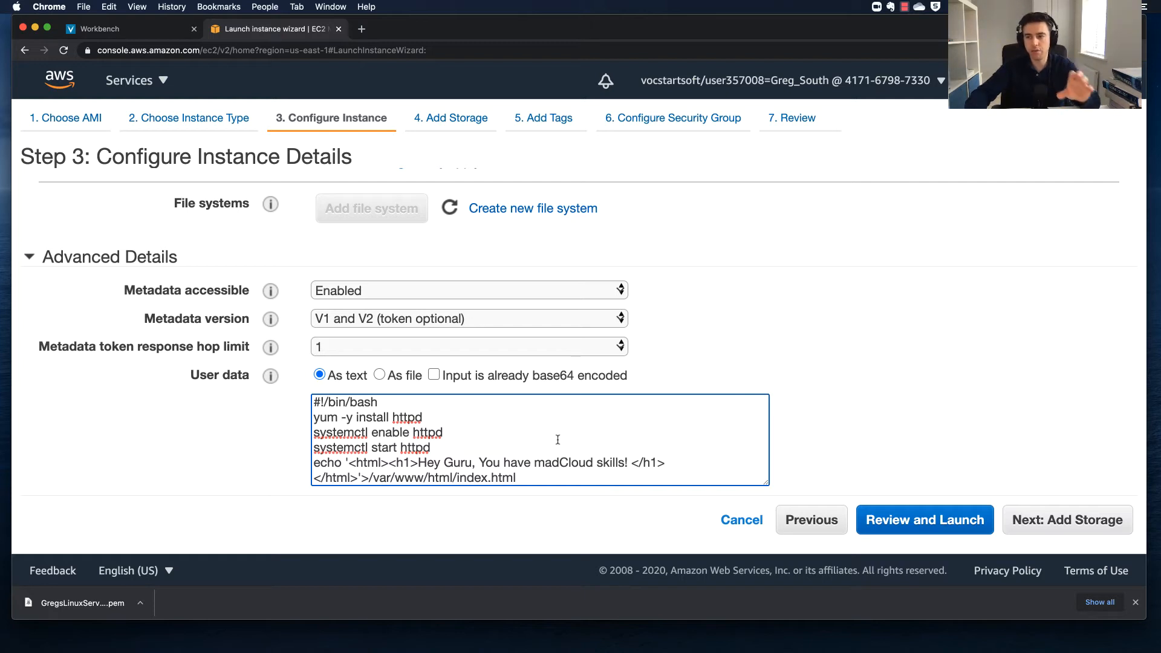
{"action": "mouse_move", "coordinate": [473, 456]}
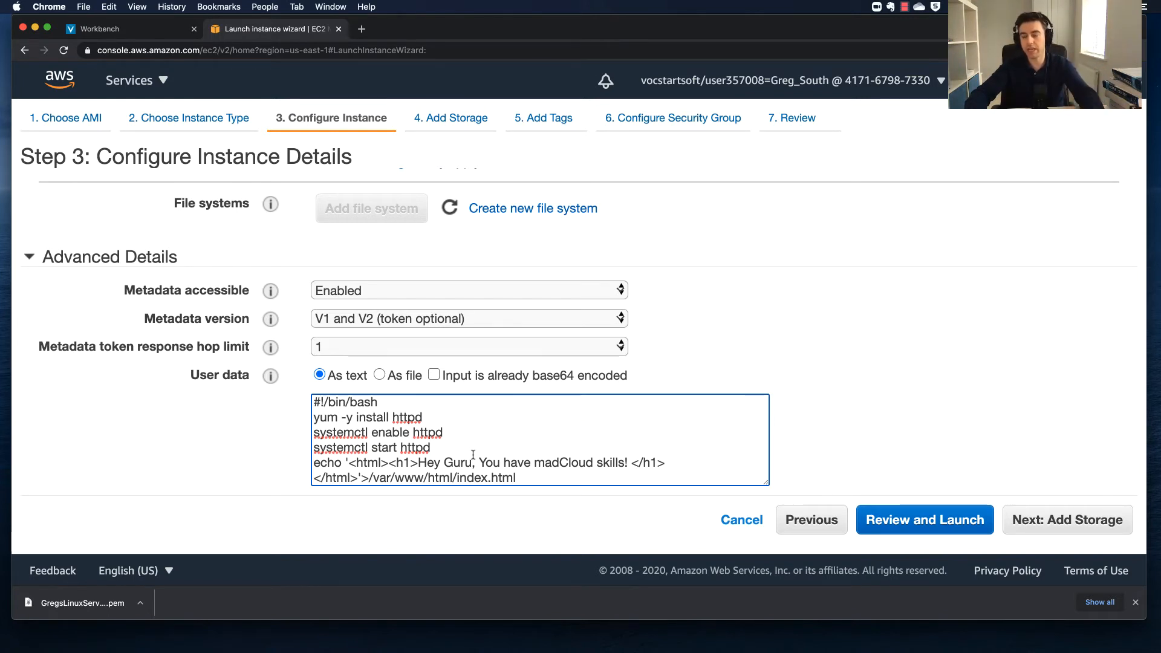
{"action": "mouse_move", "coordinate": [528, 450]}
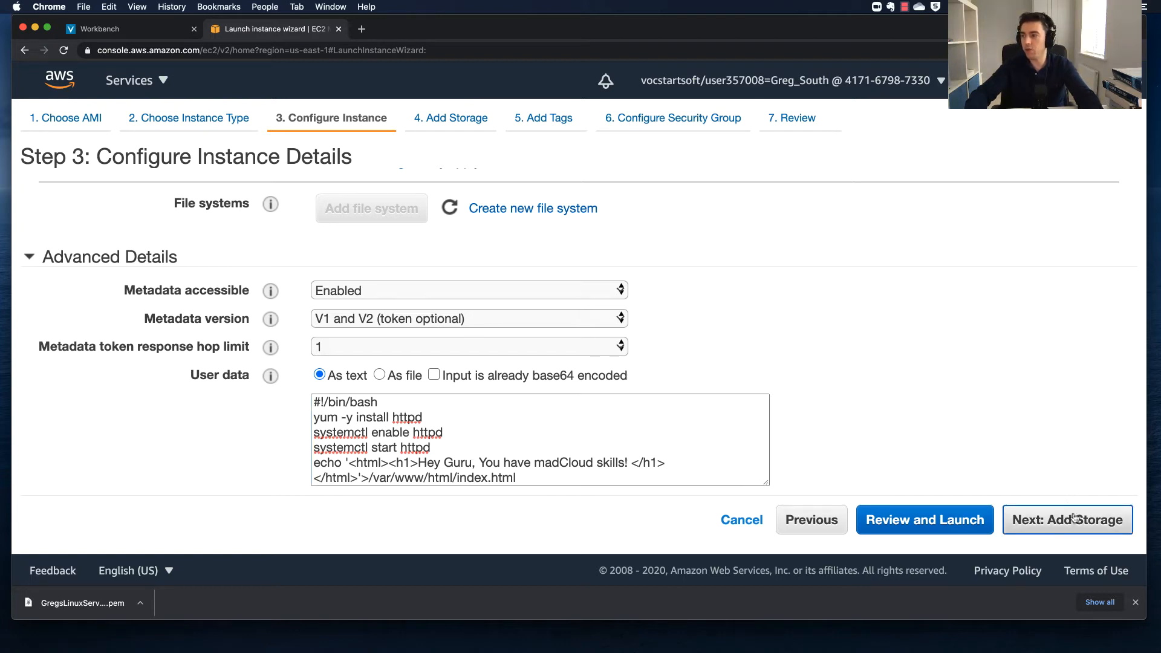
- Keep default storage and add a Name tag with value GregsLinuxServer
{"action": "left_click", "coordinate": [1067, 519]}
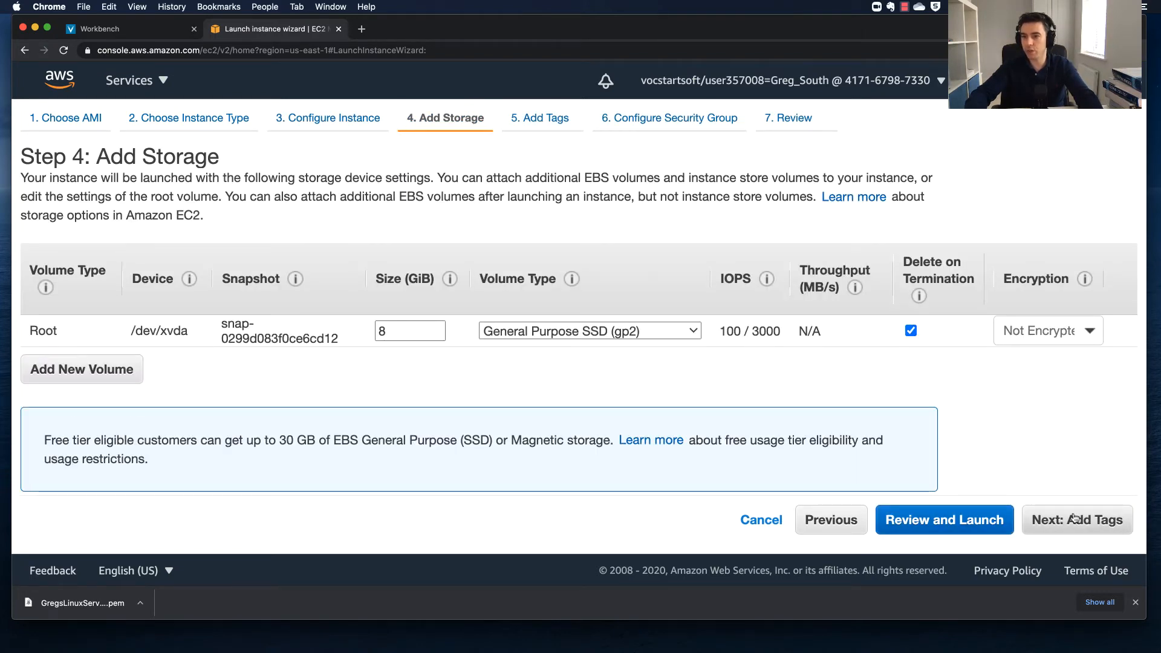
{"action": "left_click", "coordinate": [1077, 519]}
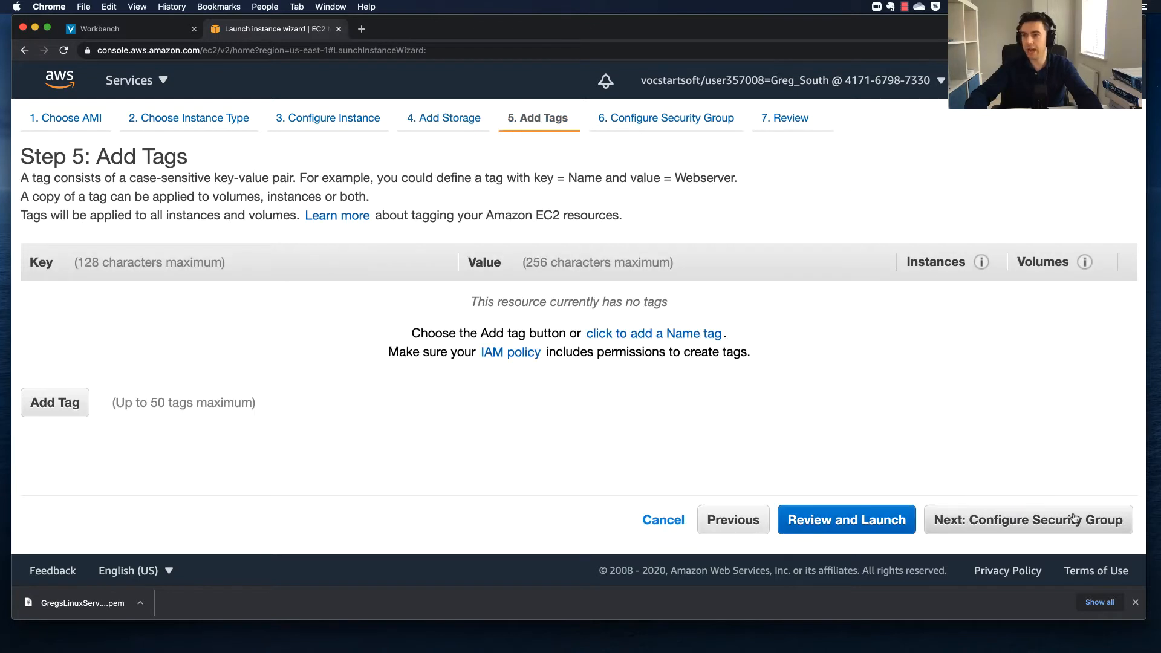
{"action": "left_click", "coordinate": [55, 401]}
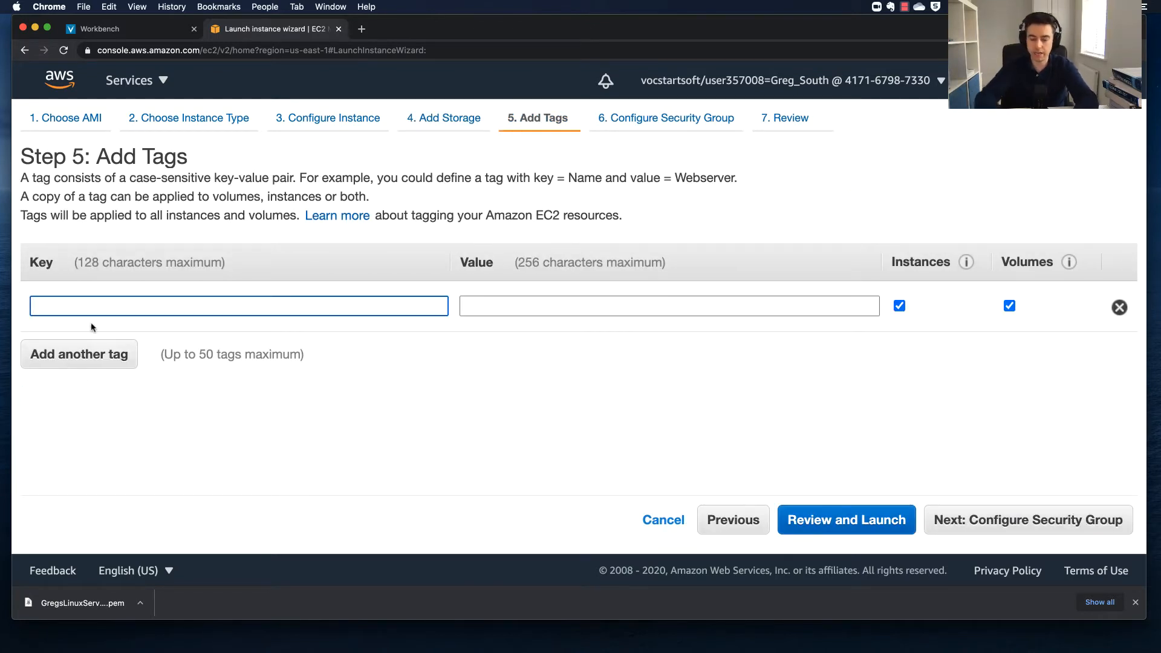
{"action": "type", "text": "G"}
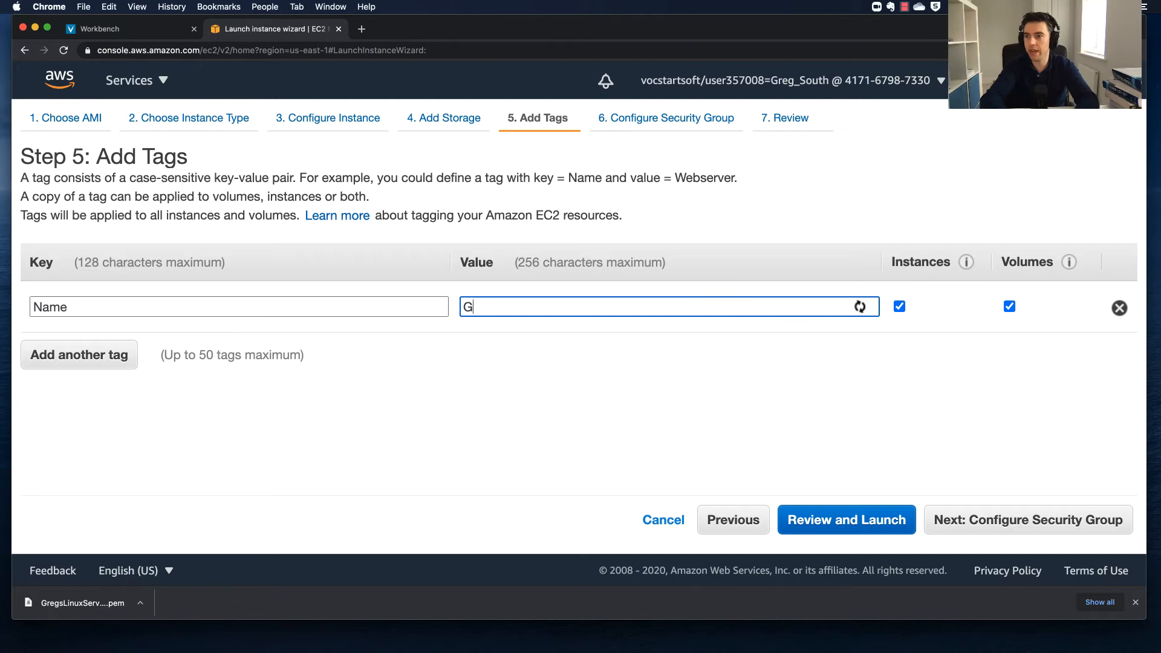
{"action": "type", "text": "regsLinuxServer"}
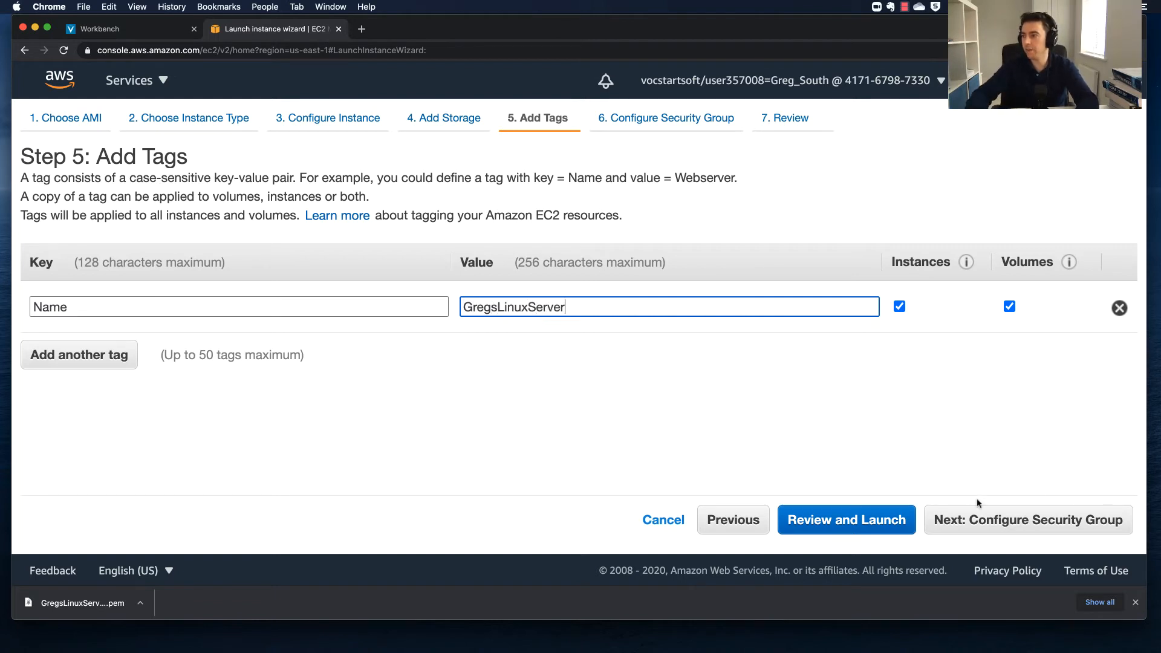
{"action": "left_click", "coordinate": [1028, 519]}
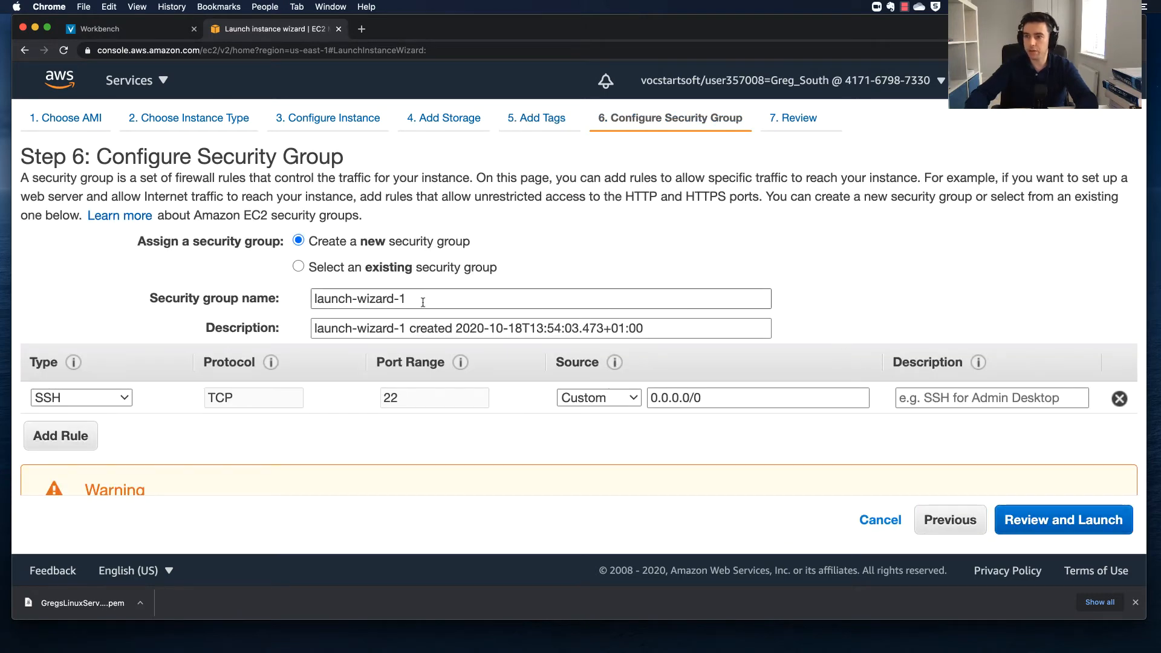
- Name the security group GregsLinuxSG and add an HTTP port 80 rule from anywhere
{"action": "double_click", "coordinate": [359, 298]}
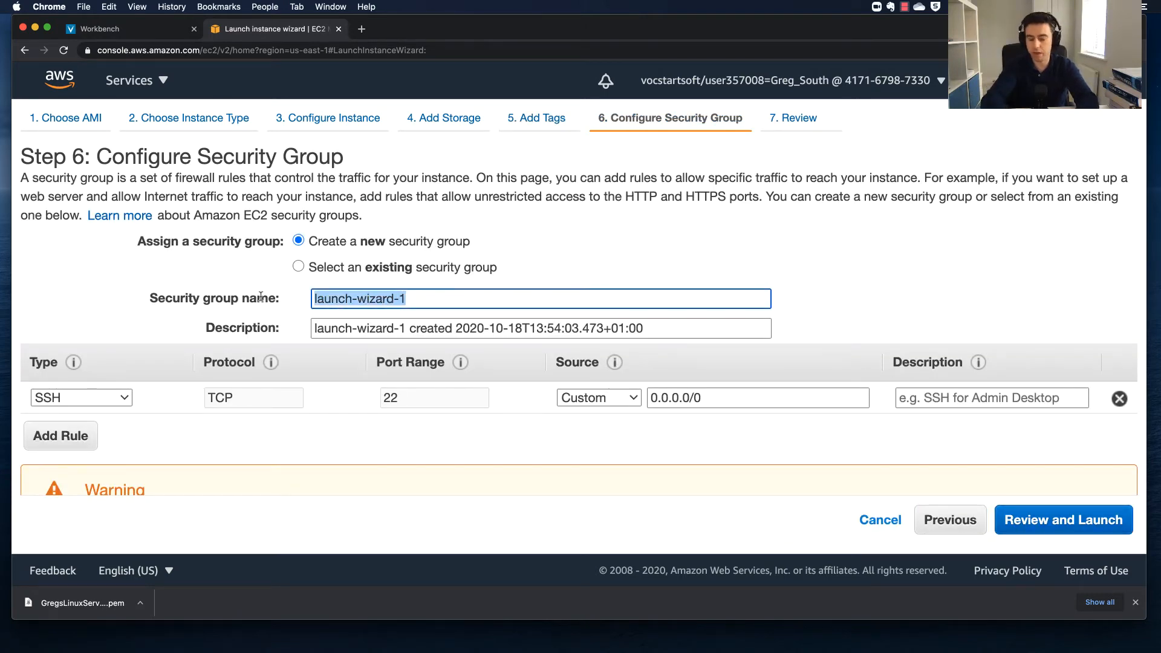
{"action": "type", "text": "GregsLinuxSG"}
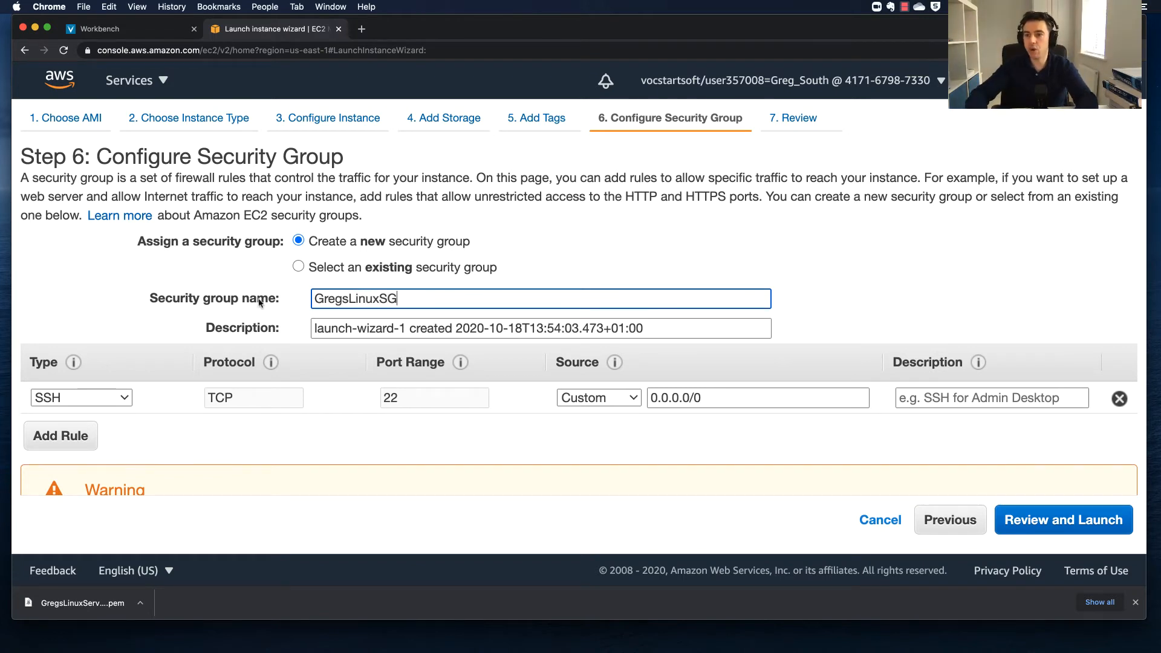
{"action": "mouse_move", "coordinate": [467, 394]}
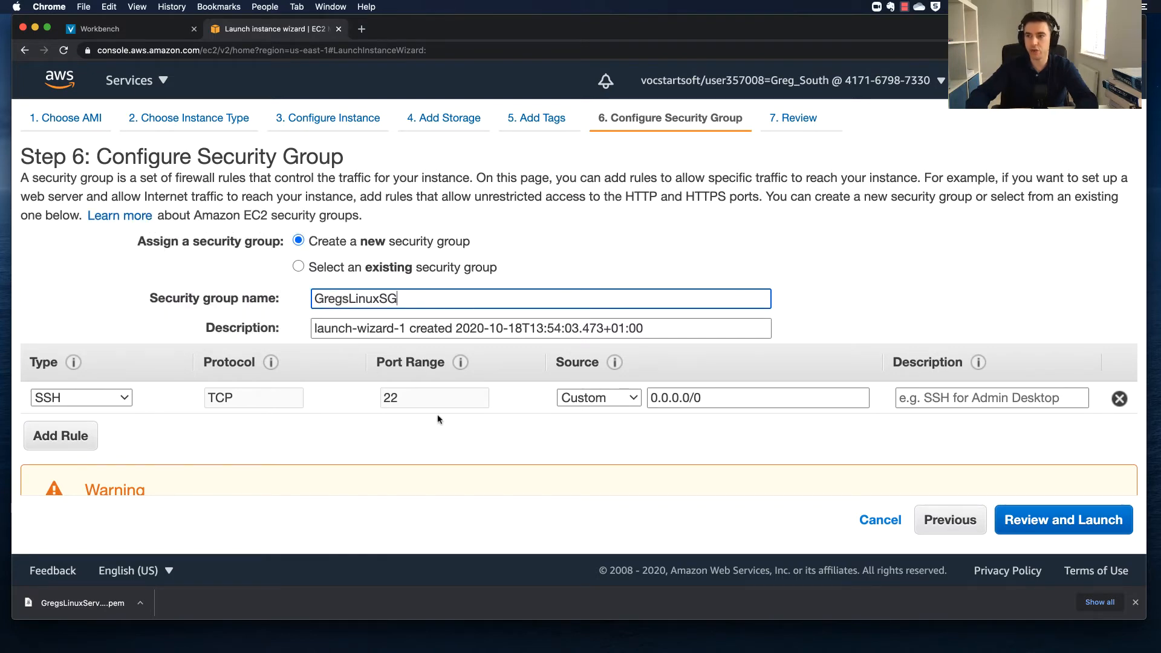
{"action": "mouse_move", "coordinate": [385, 390]}
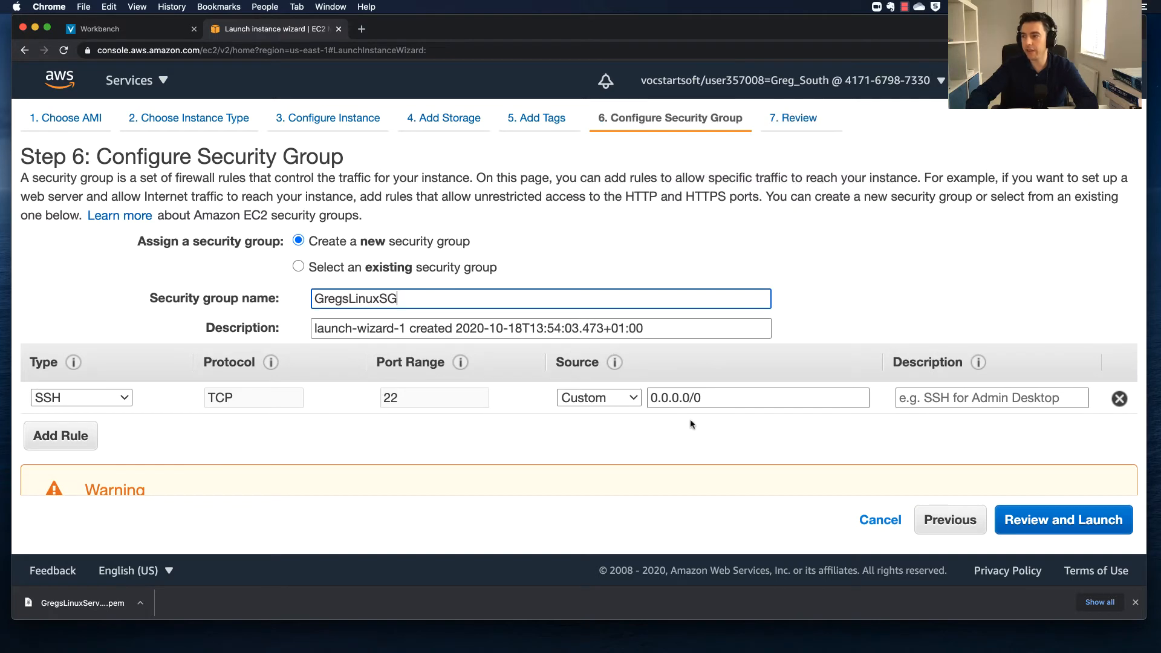
{"action": "left_click", "coordinate": [61, 436]}
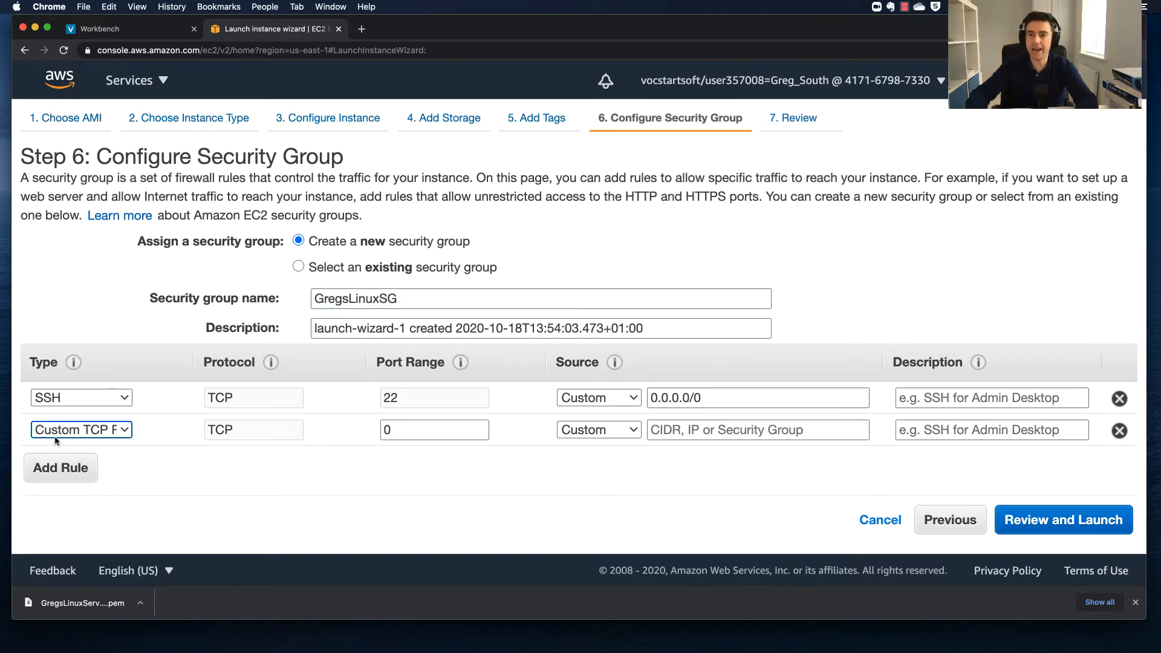
{"action": "left_click", "coordinate": [79, 430]}
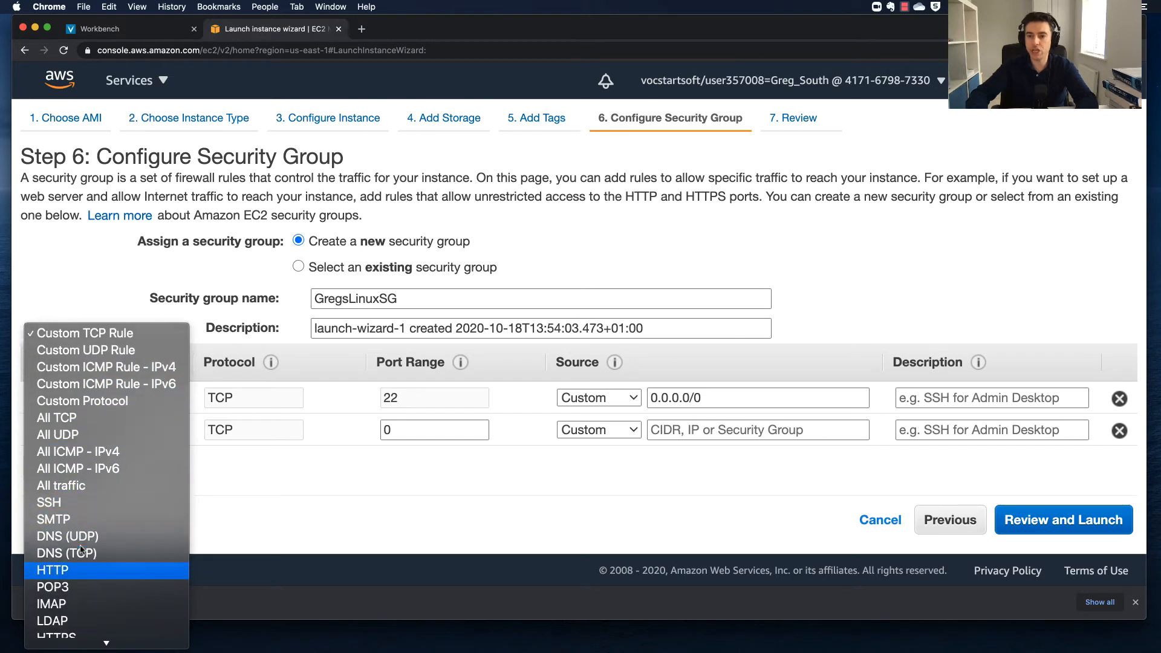
{"action": "left_click", "coordinate": [51, 570]}
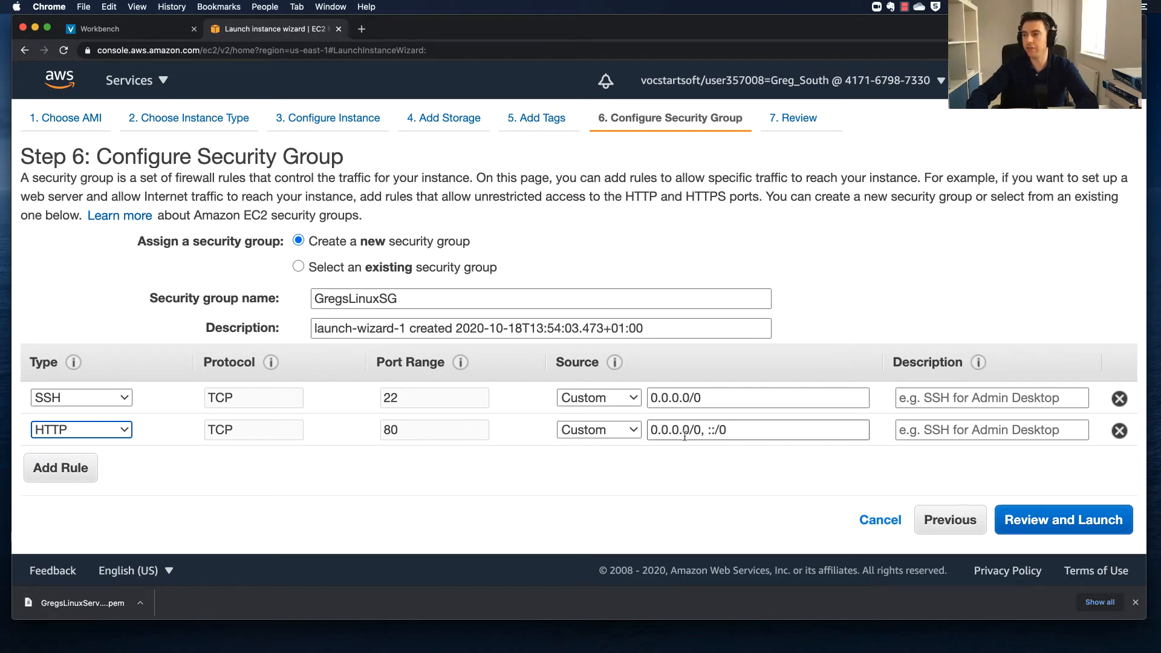
{"action": "mouse_move", "coordinate": [1063, 519]}
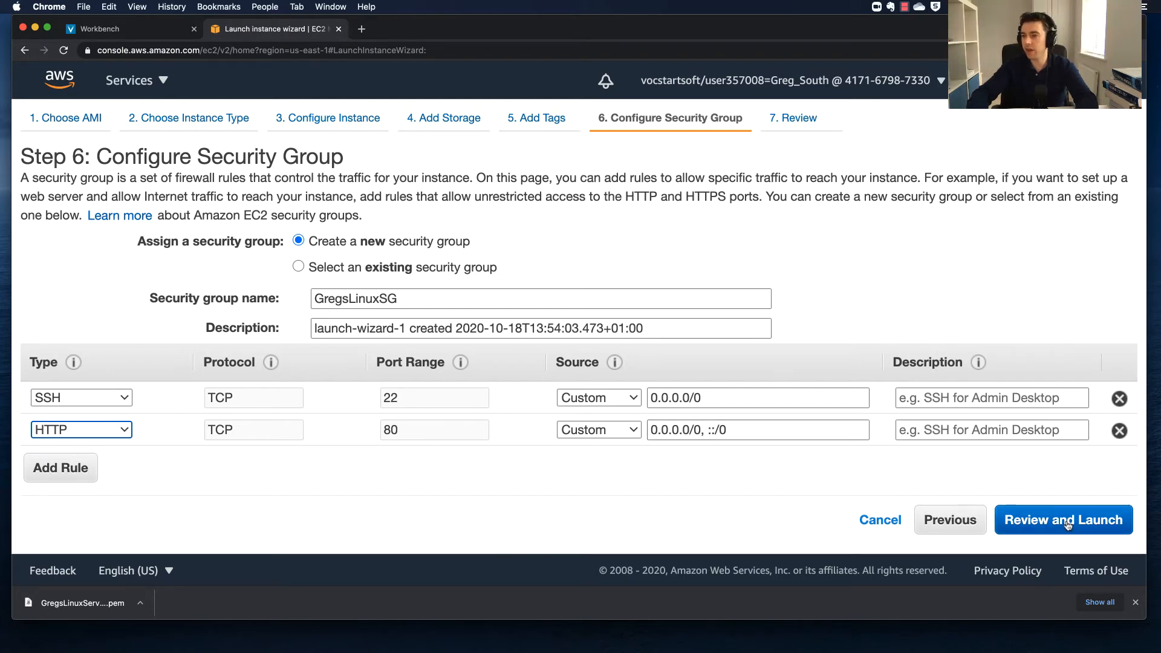
{"action": "left_click", "coordinate": [1063, 519]}
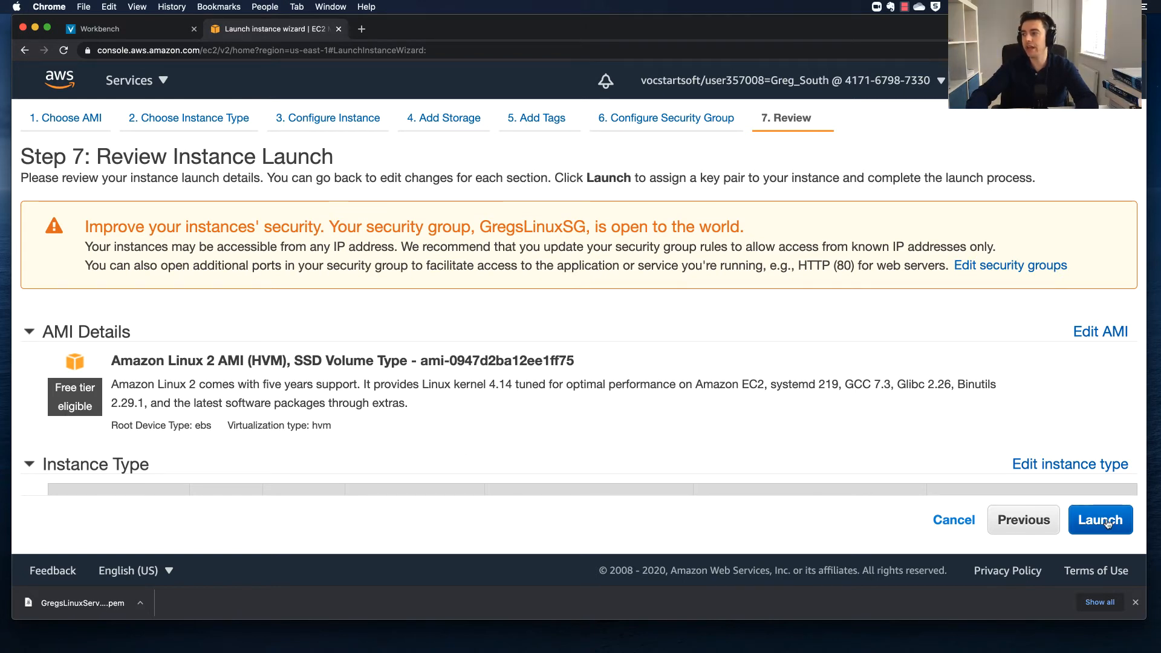
- Choose to create a new key pair named GregsLinuxServerKPFinal
{"action": "left_click", "coordinate": [1101, 519]}
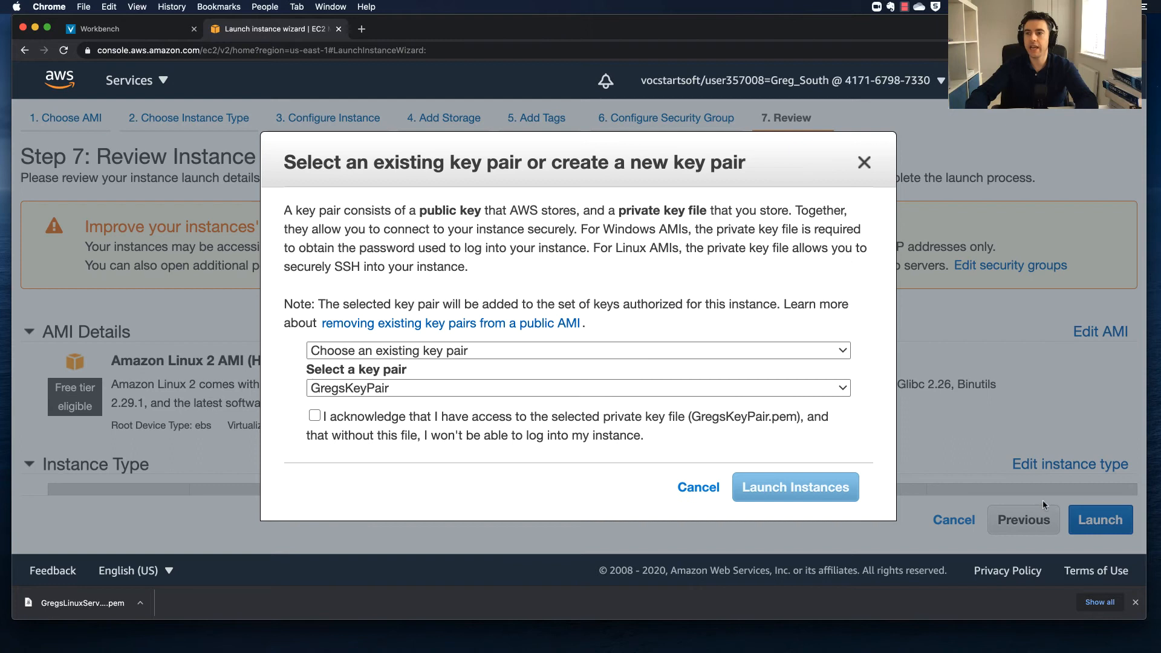
{"action": "mouse_move", "coordinate": [425, 283]}
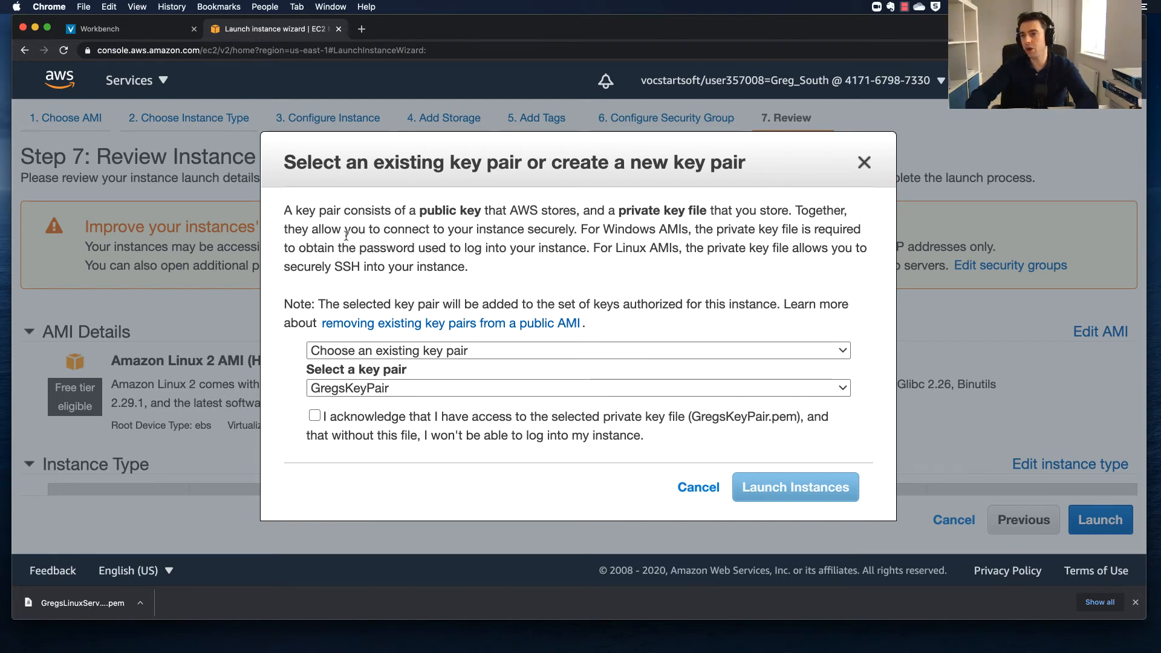
{"action": "left_click_drag", "start_coordinate": [284, 210], "coordinate": [434, 211]}
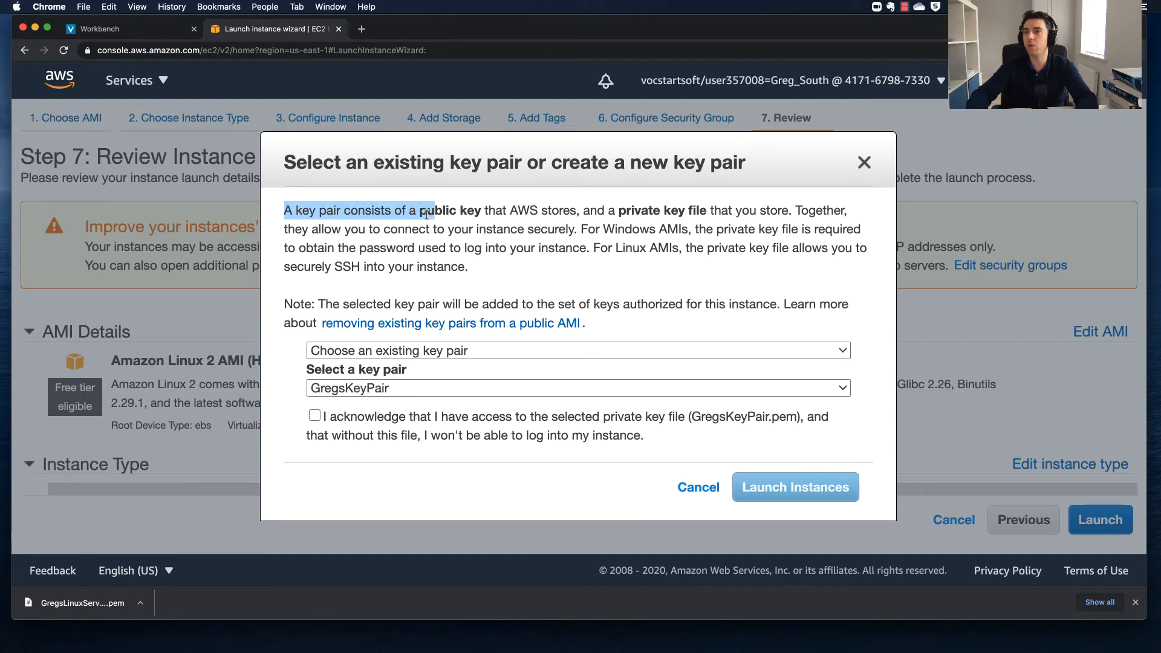
{"action": "left_click_drag", "start_coordinate": [426, 211], "coordinate": [688, 210]}
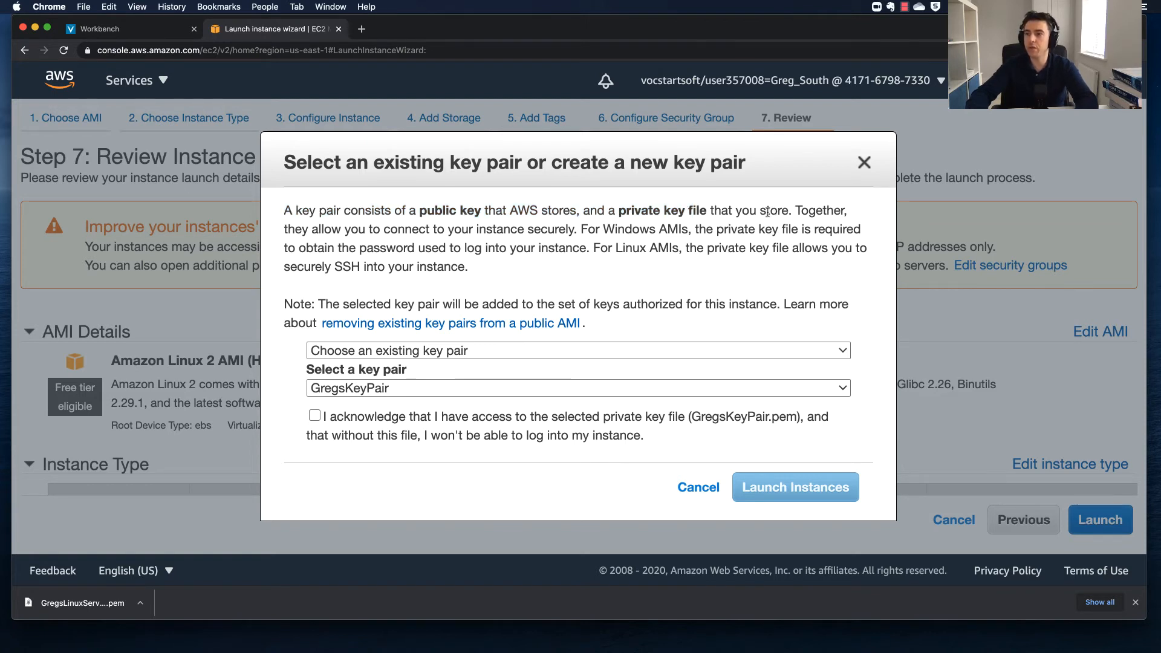
{"action": "left_click", "coordinate": [577, 351]}
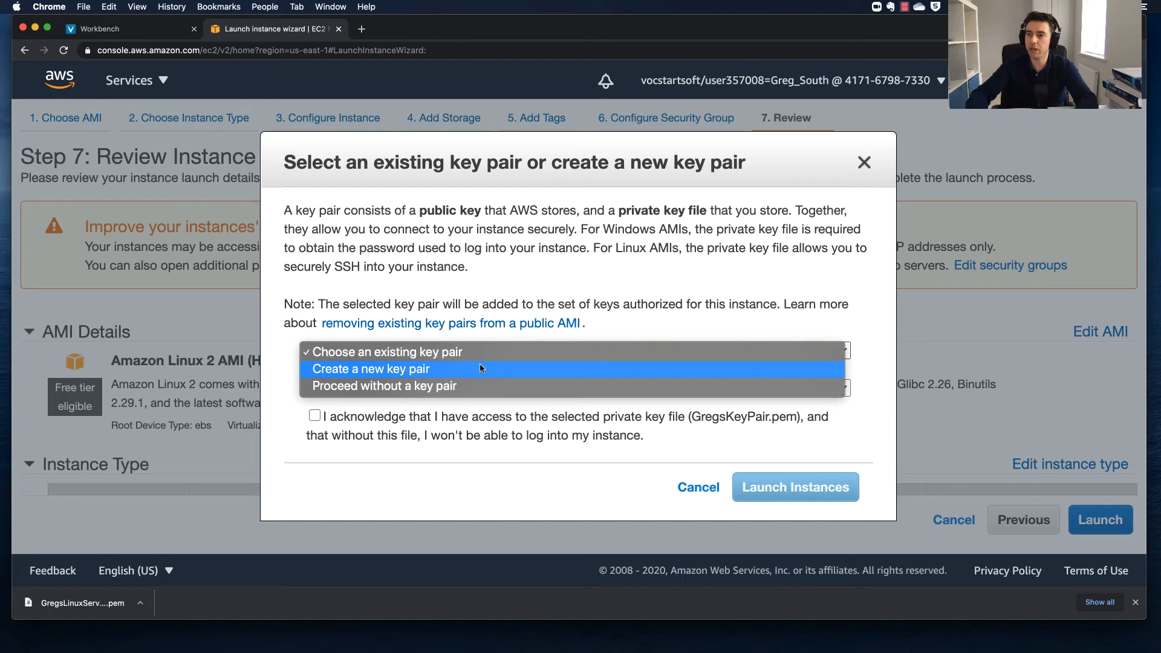
{"action": "left_click", "coordinate": [372, 369]}
{"action": "type", "text": "GregsLinuxServerKP"}
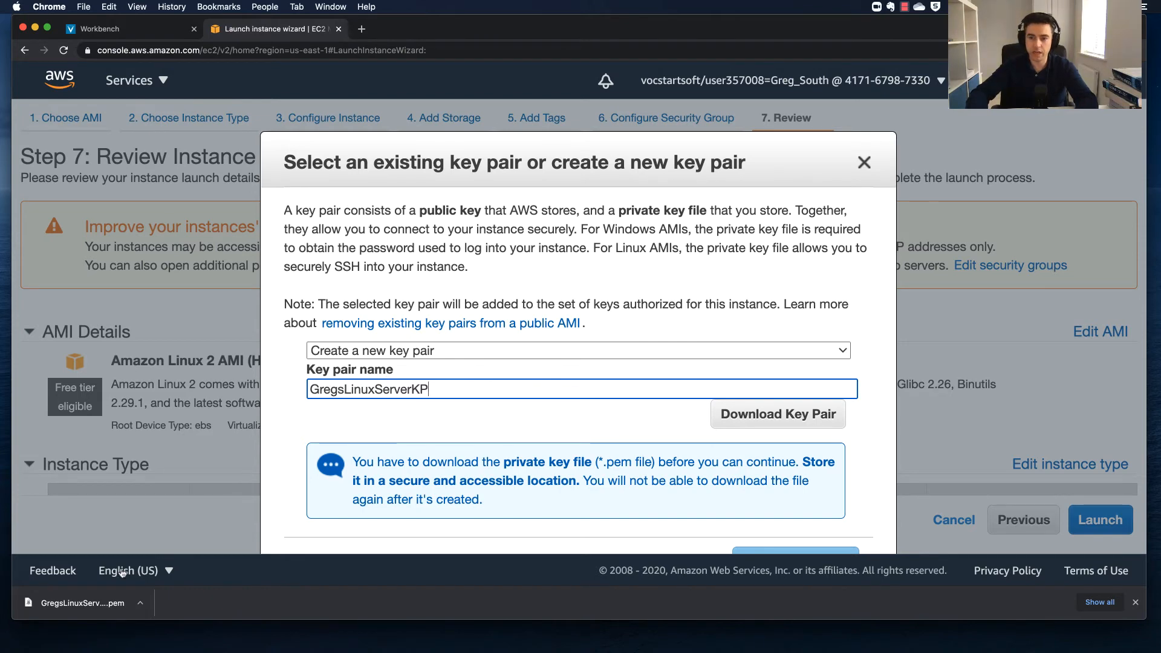
{"action": "mouse_move", "coordinate": [448, 376]}
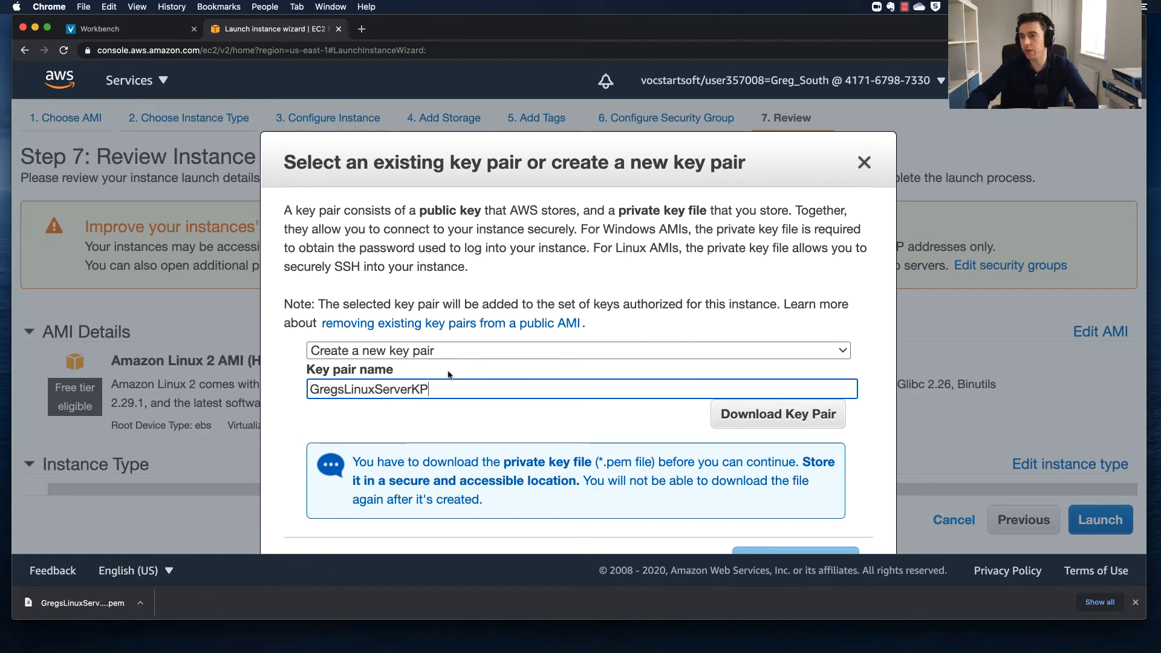
{"action": "mouse_move", "coordinate": [443, 376]}
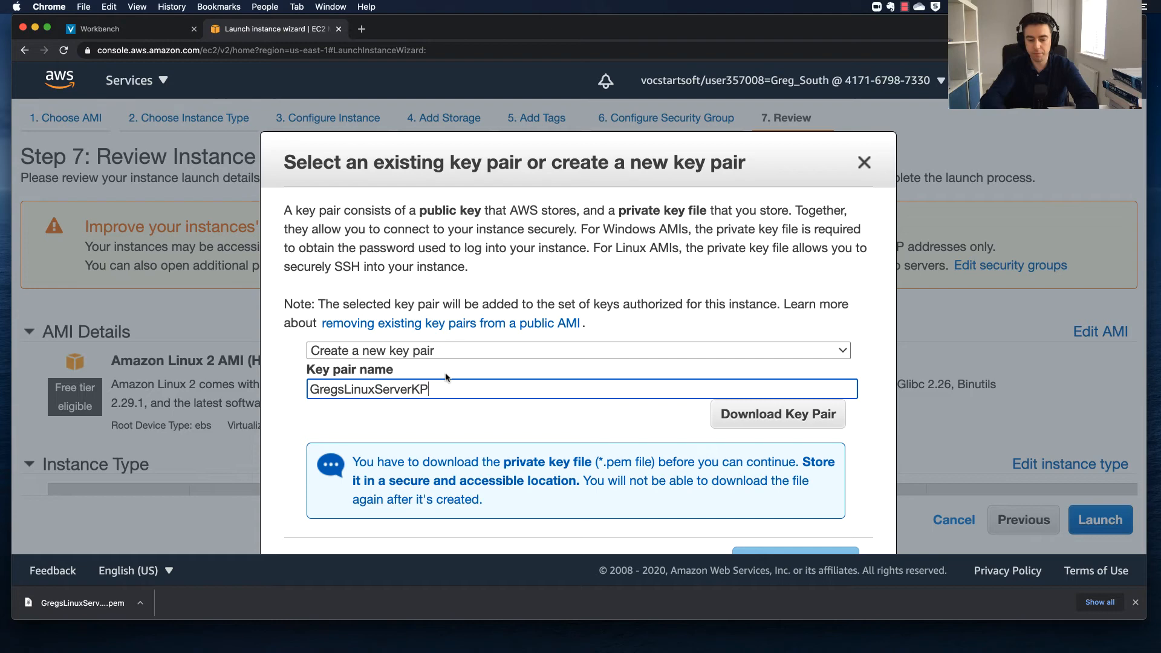
{"action": "type", "text": "Final"}
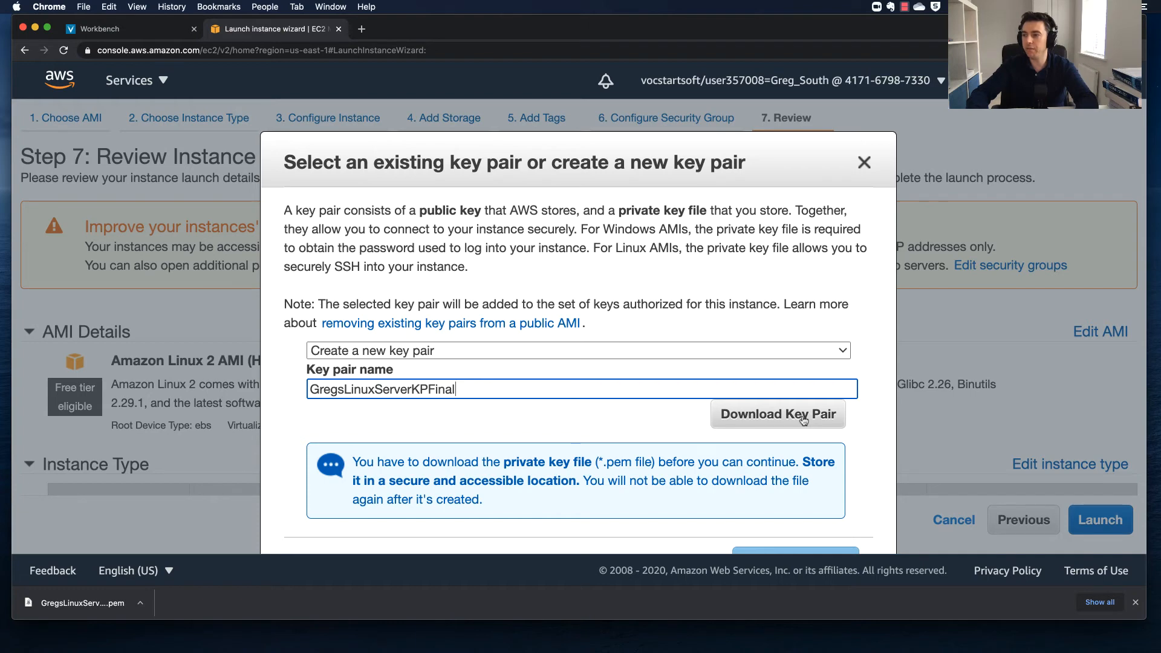
- Download the key pair file and launch the instance with it
{"action": "left_click", "coordinate": [778, 414]}
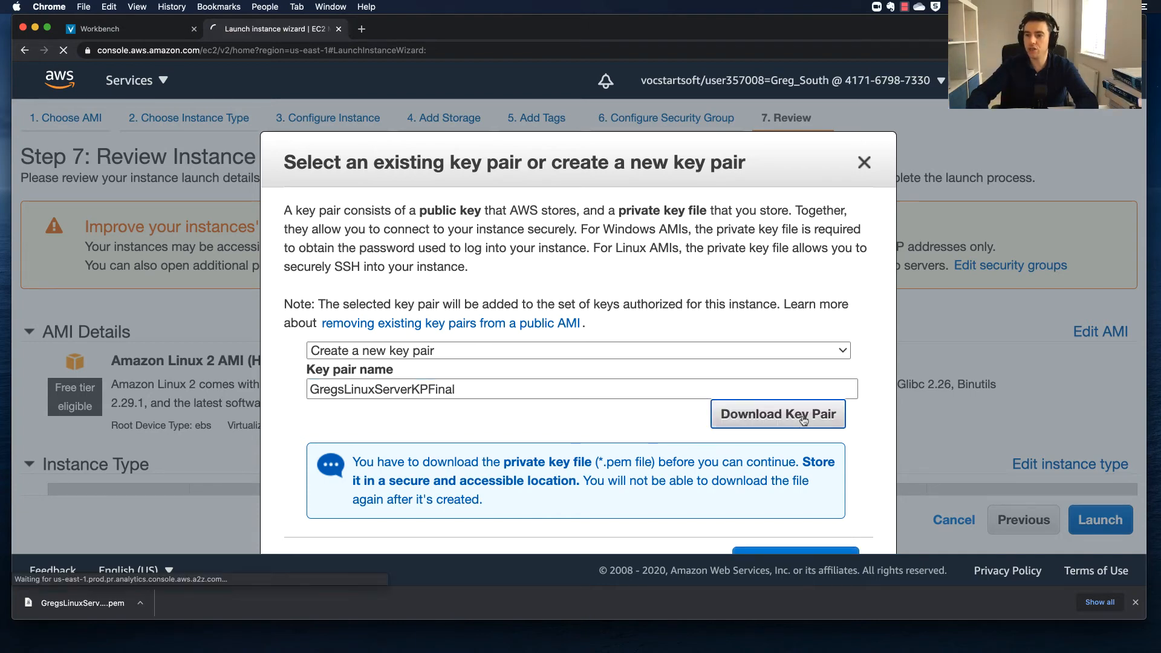
{"action": "left_click", "coordinate": [778, 414]}
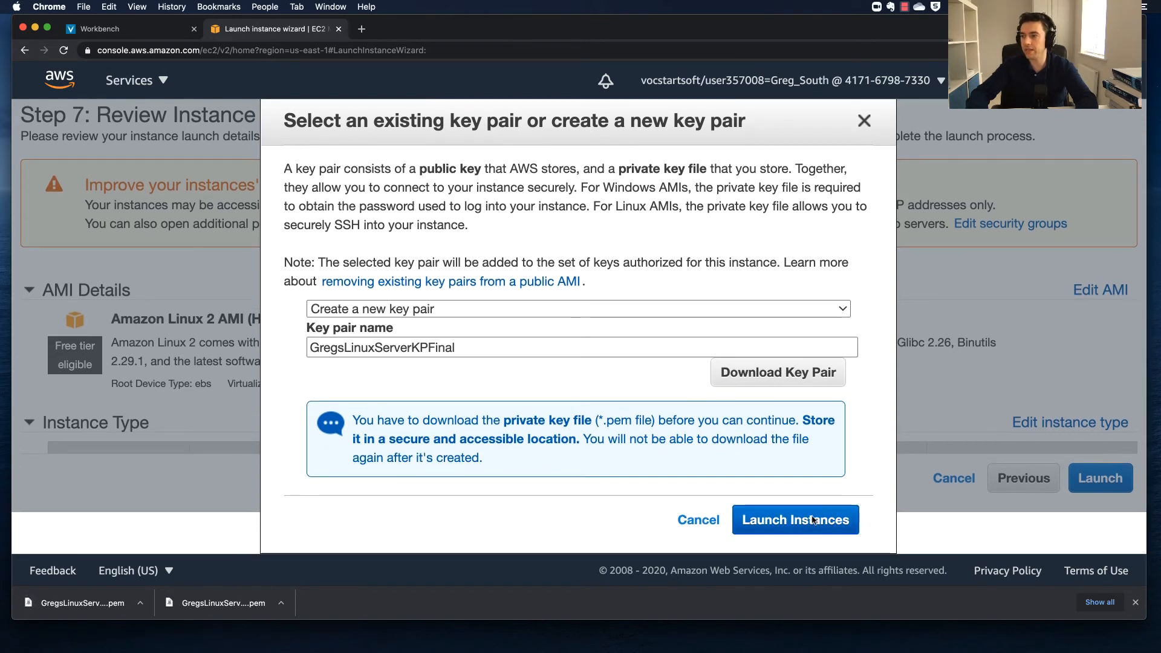
{"action": "left_click", "coordinate": [795, 519]}
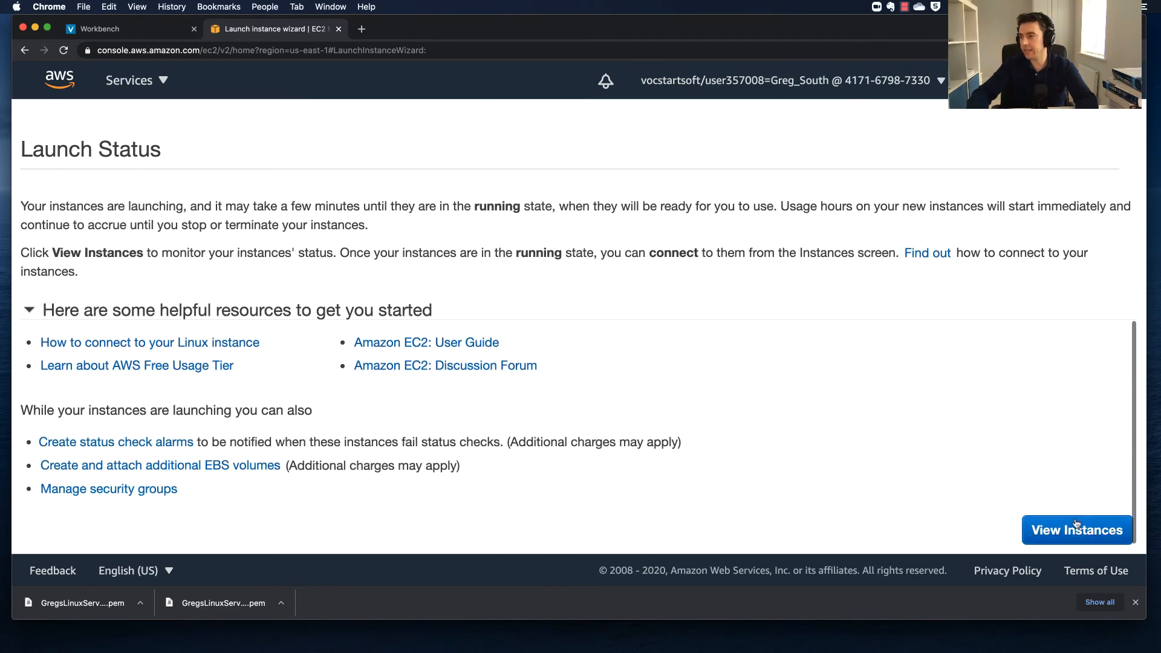
- View the Instances list showing the GregsLinux server instance running
{"action": "left_click", "coordinate": [1076, 530]}
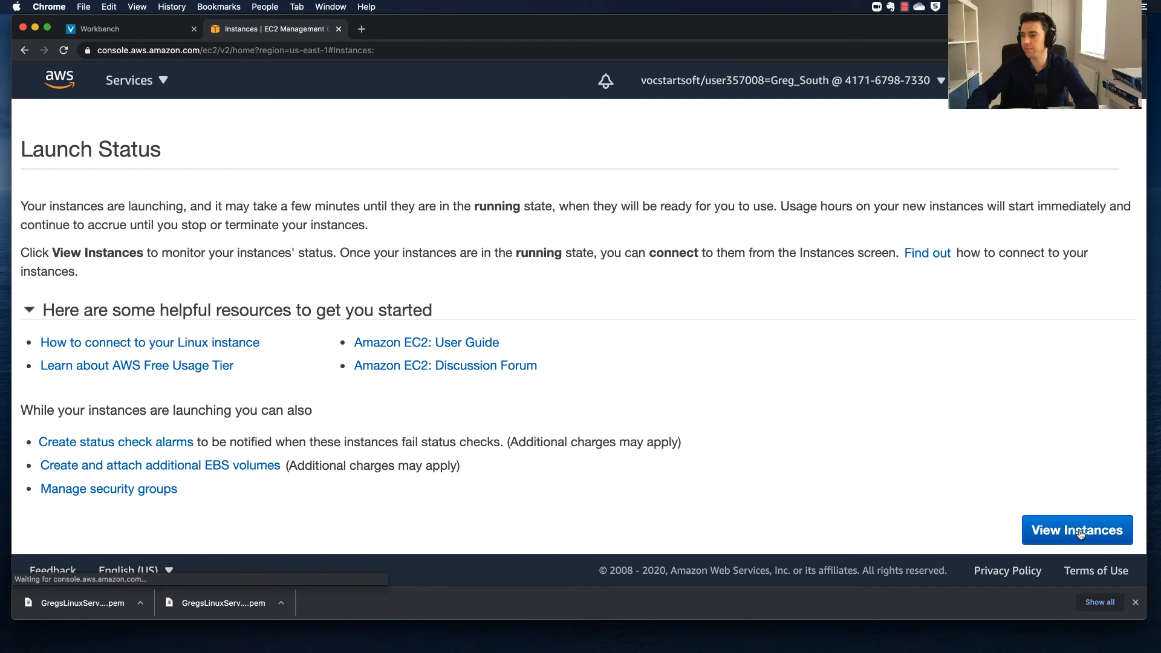
{"action": "left_click", "coordinate": [1077, 529]}
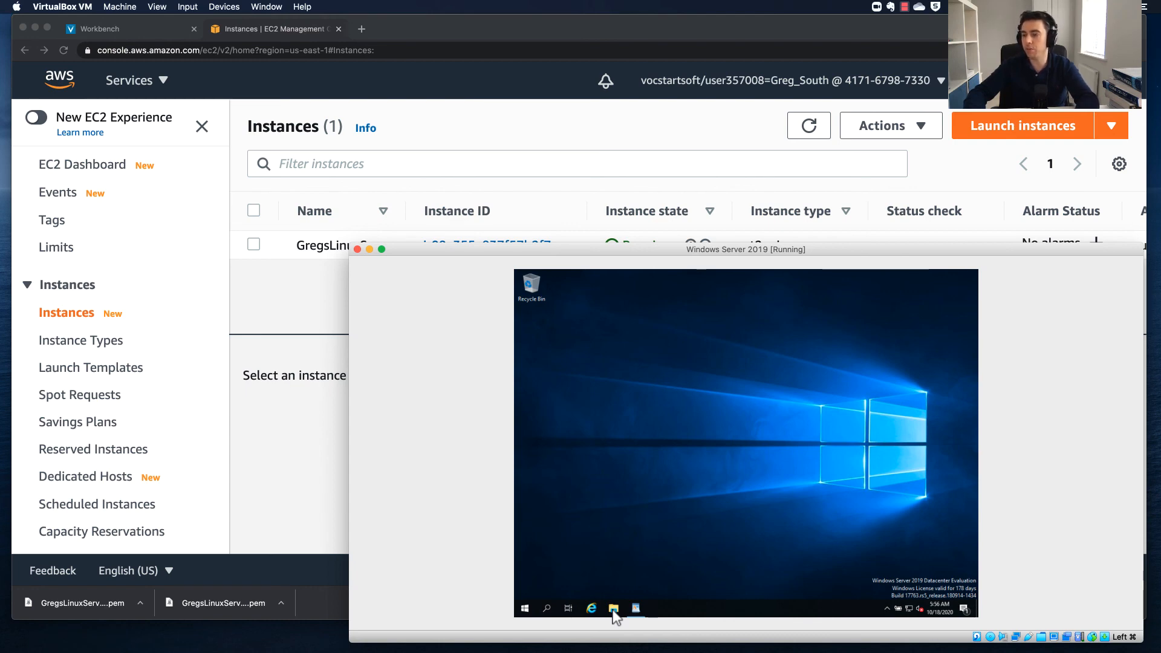
{"action": "mouse_move", "coordinate": [740, 250]}
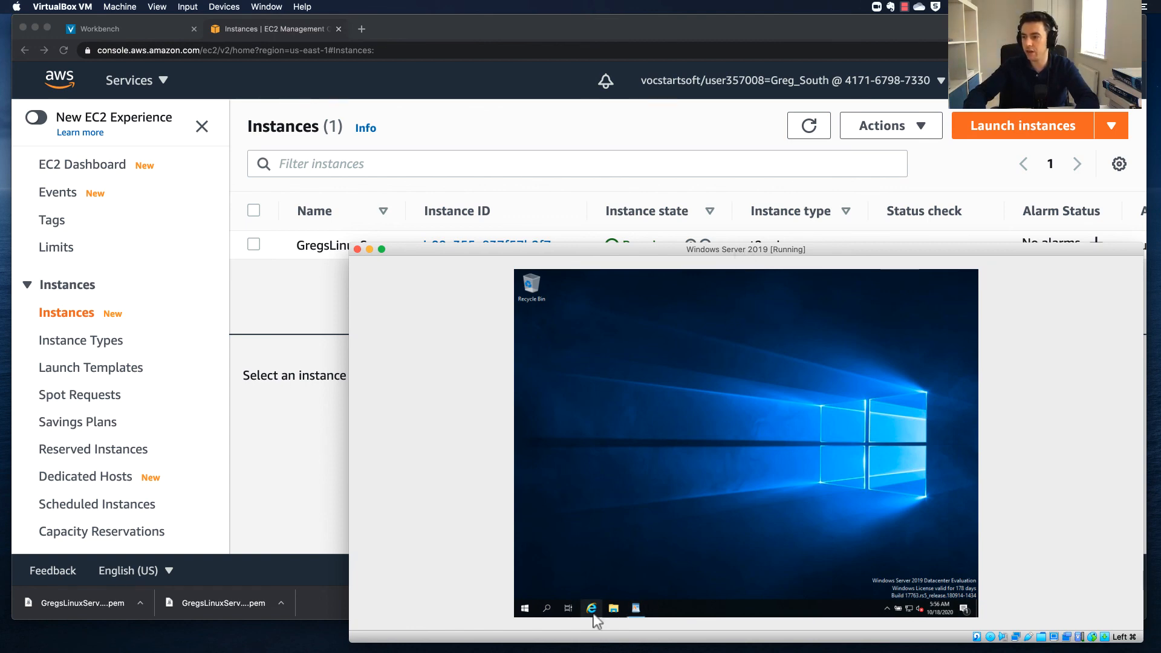
- Select GregsLinuxServer to show its public IPv4 address 100.25.47.110
{"action": "left_click", "coordinate": [253, 245]}
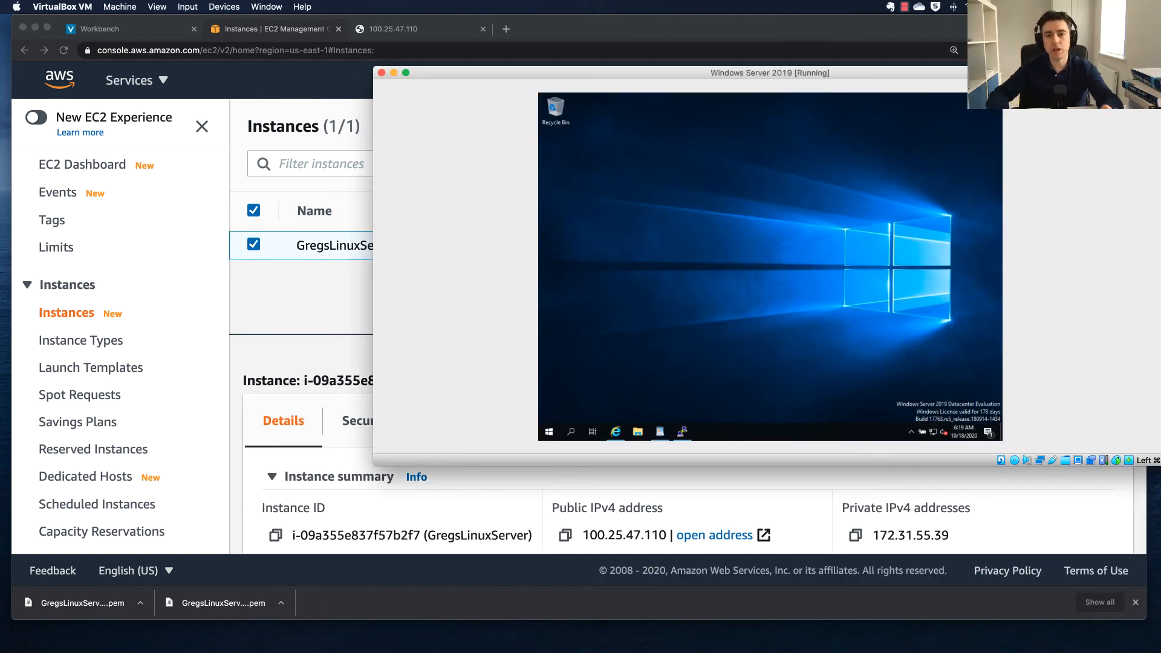